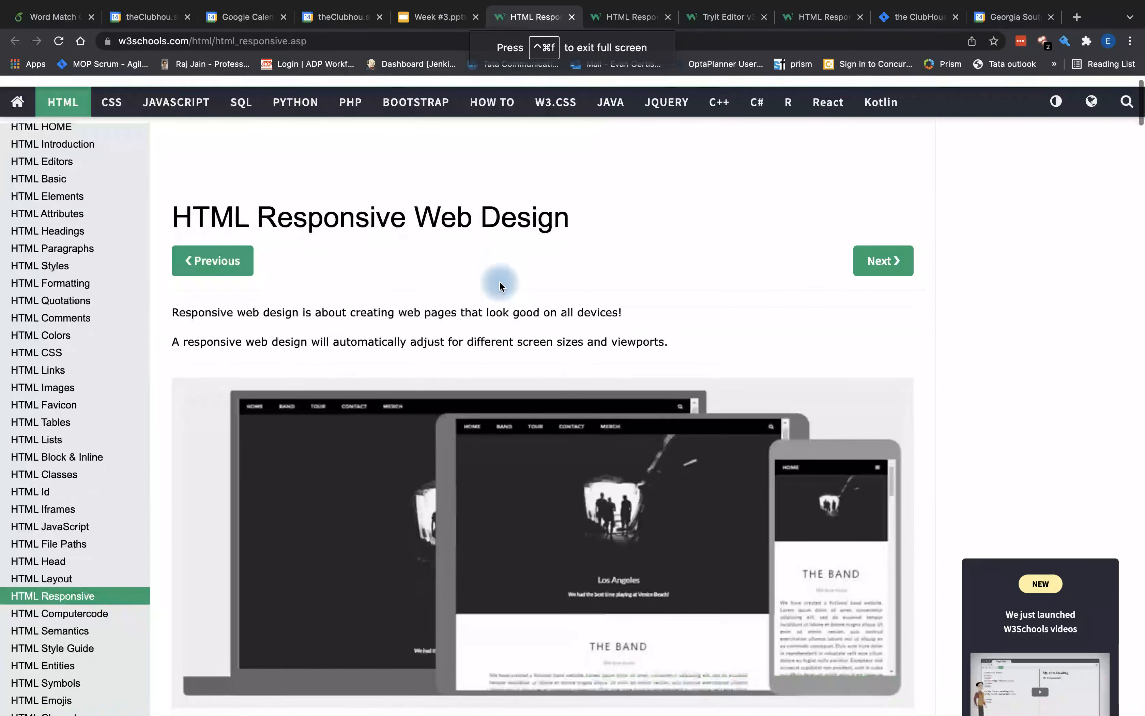
# - Read down the Responsive Web Design intro and launch its 'Try it Yourself' responsive page example
pyautogui.scroll(-3)
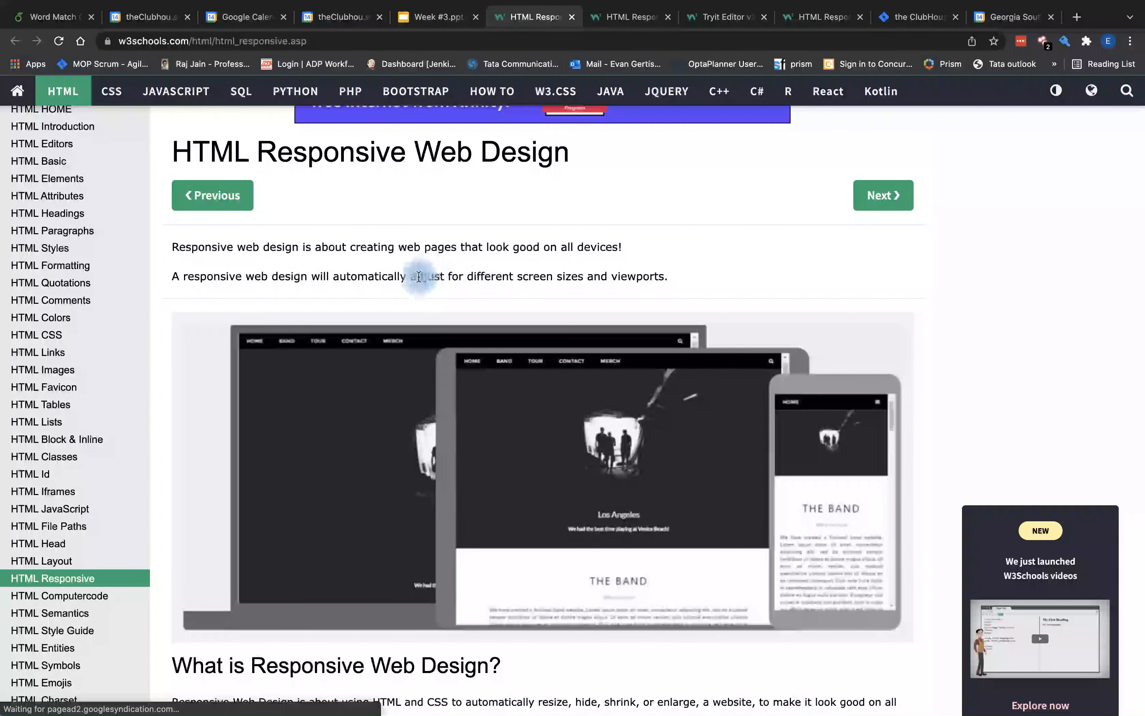
pyautogui.scroll(-3)
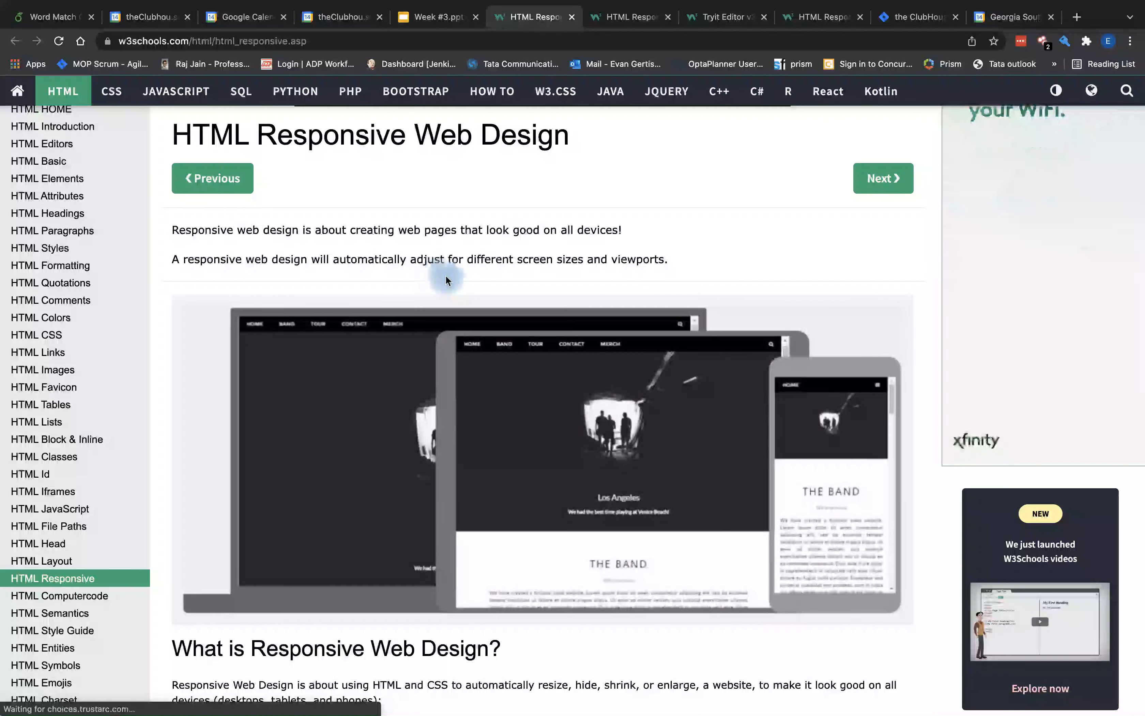
pyautogui.scroll(-3)
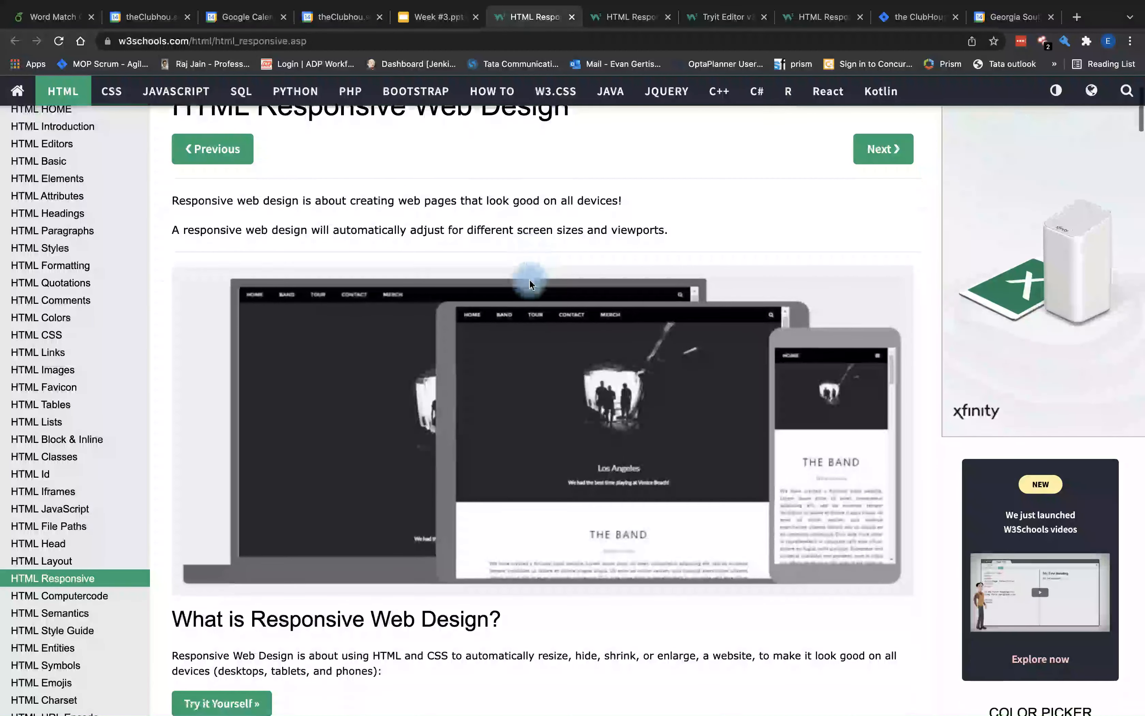
pyautogui.scroll(-3)
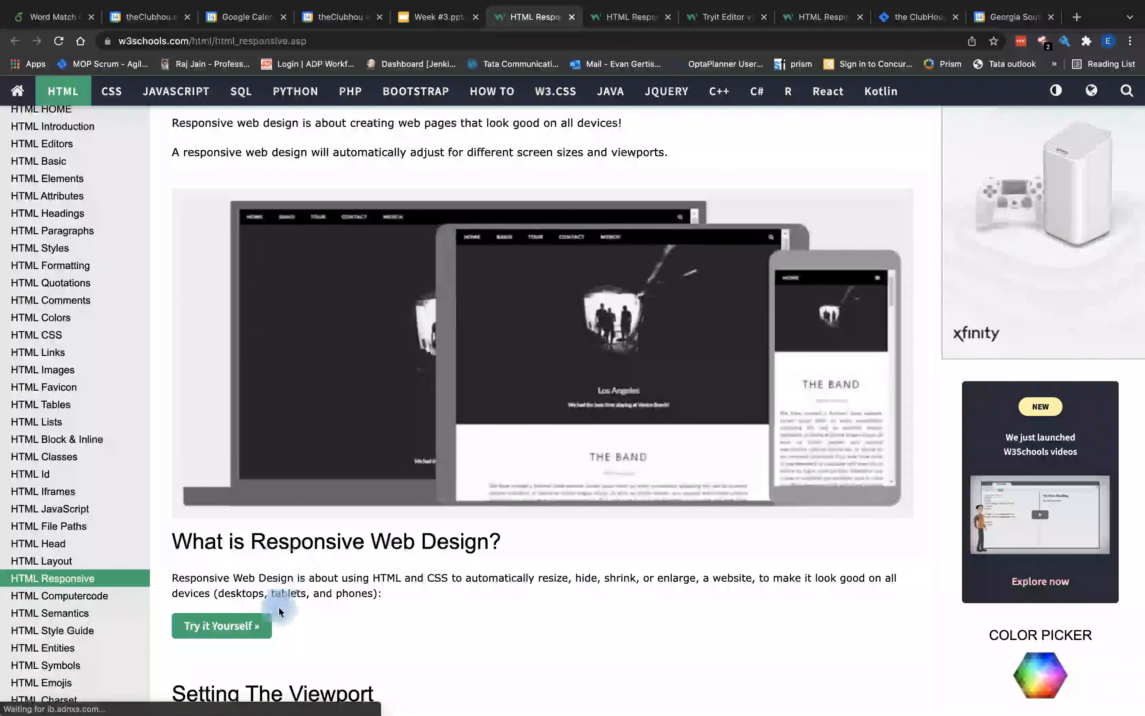
pyautogui.click(221, 626)
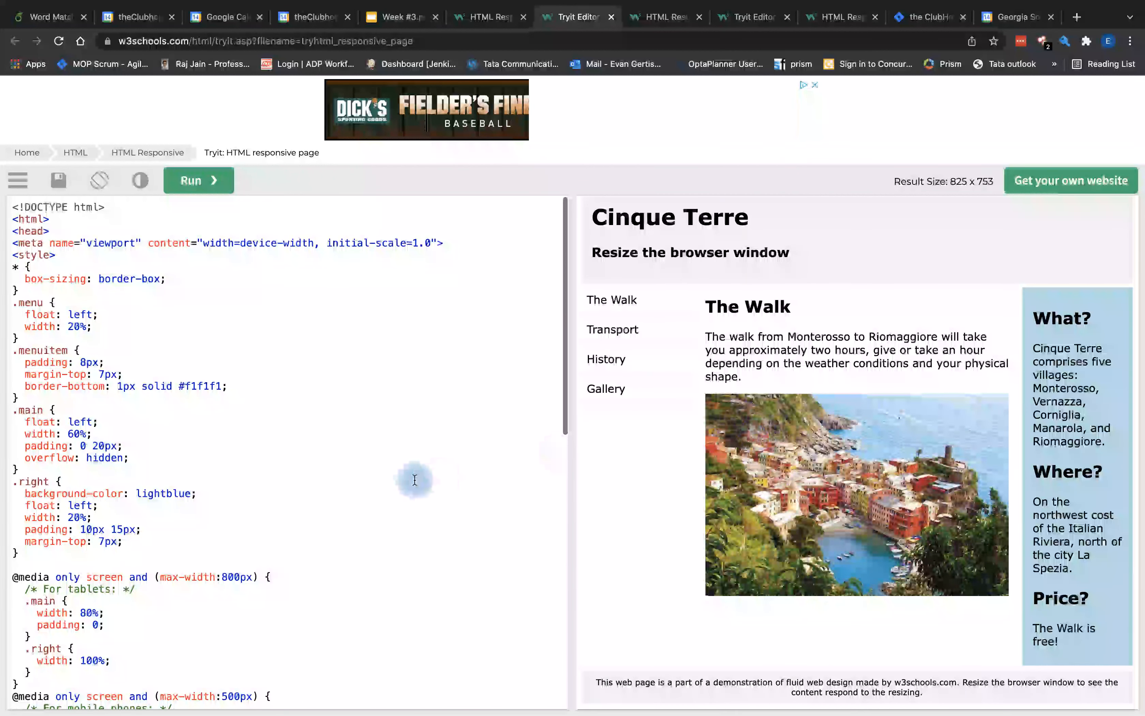
# - Find the img rule, change its width from 20% to 100%, run it and shrink the result pane to watch the photo scale
pyautogui.write('img')
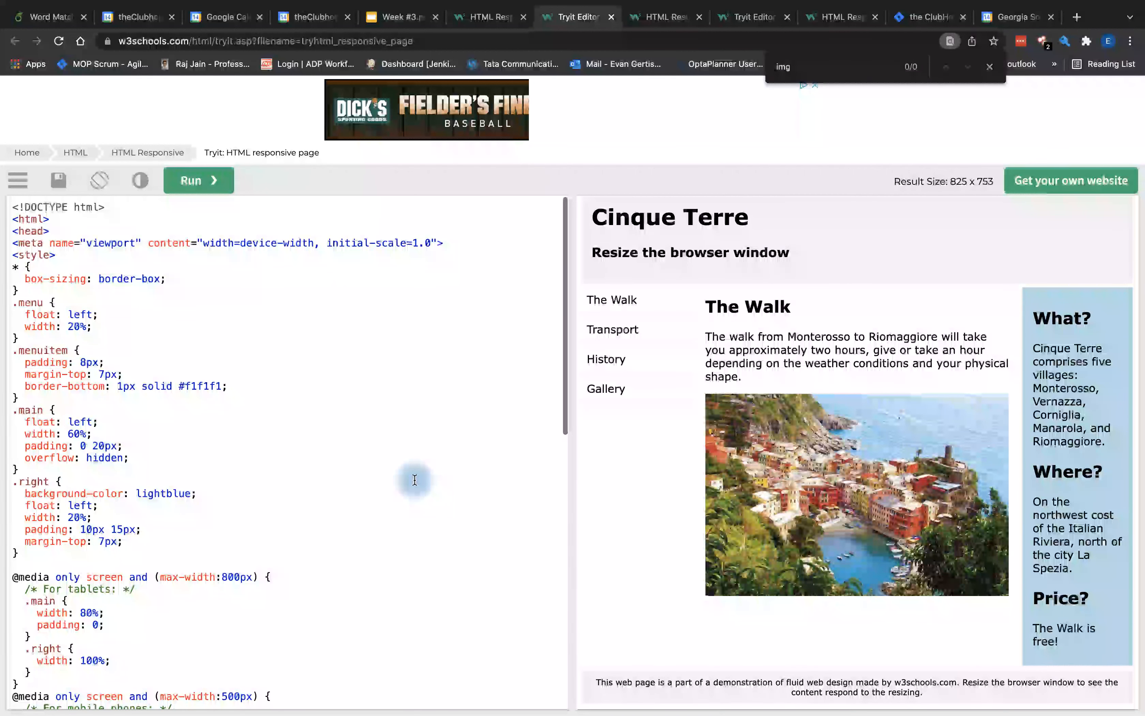
pyautogui.scroll(-3)
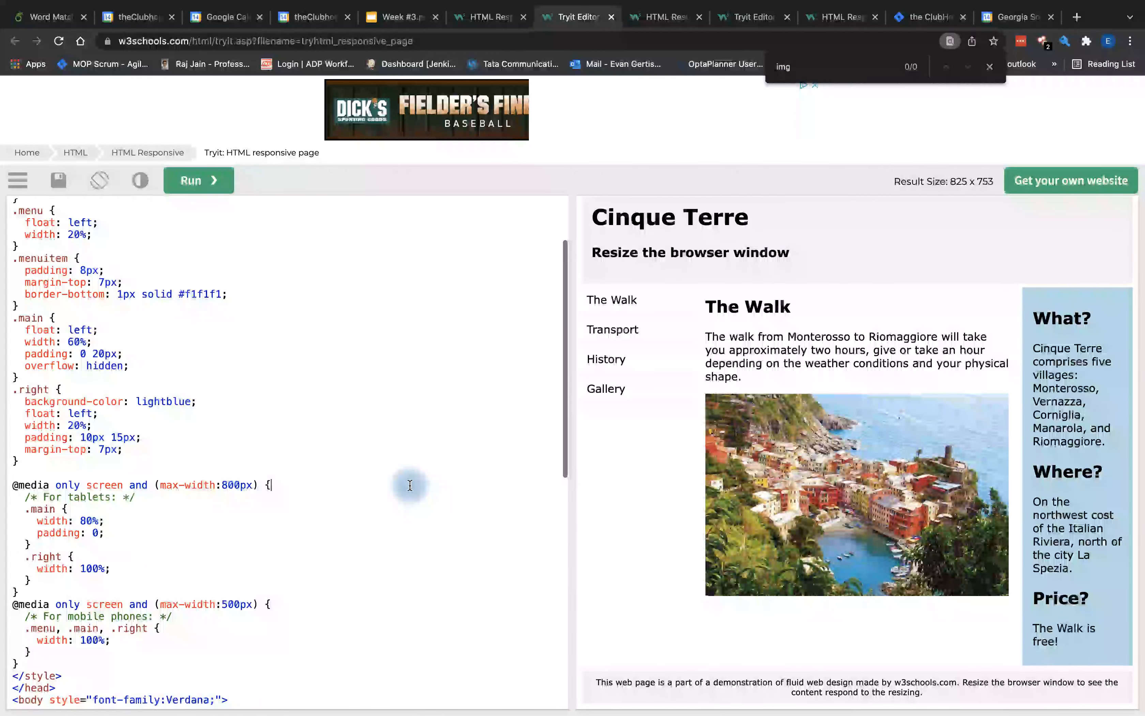
pyautogui.scroll(-3)
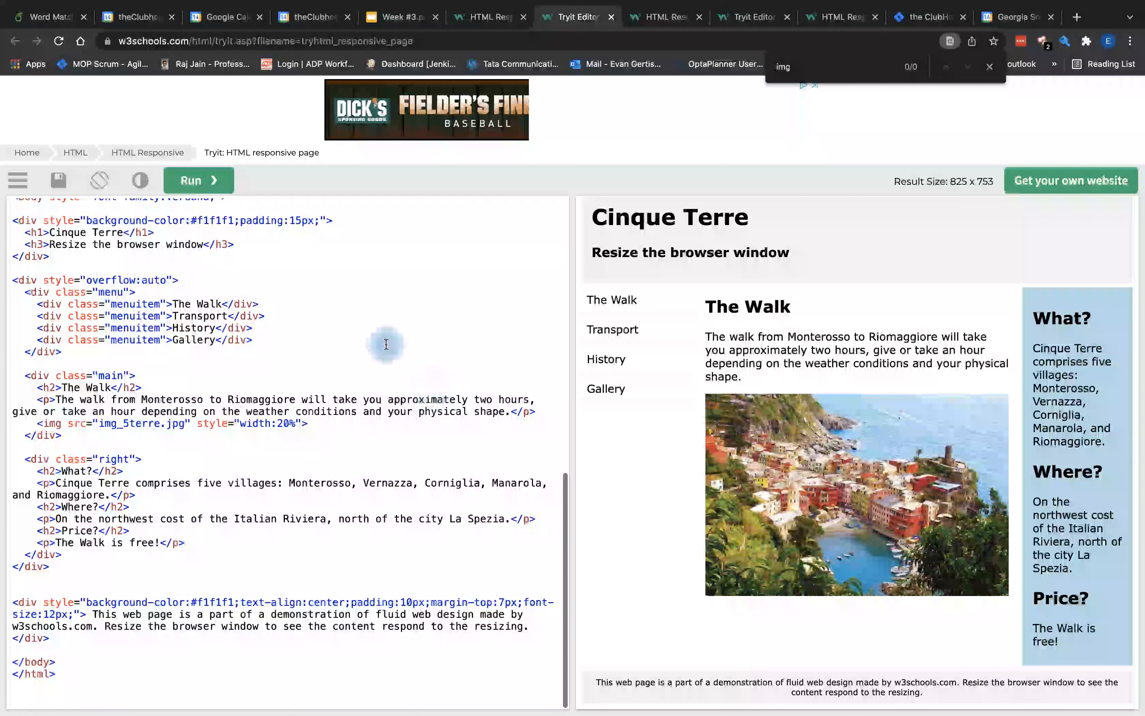
pyautogui.click(197, 181)
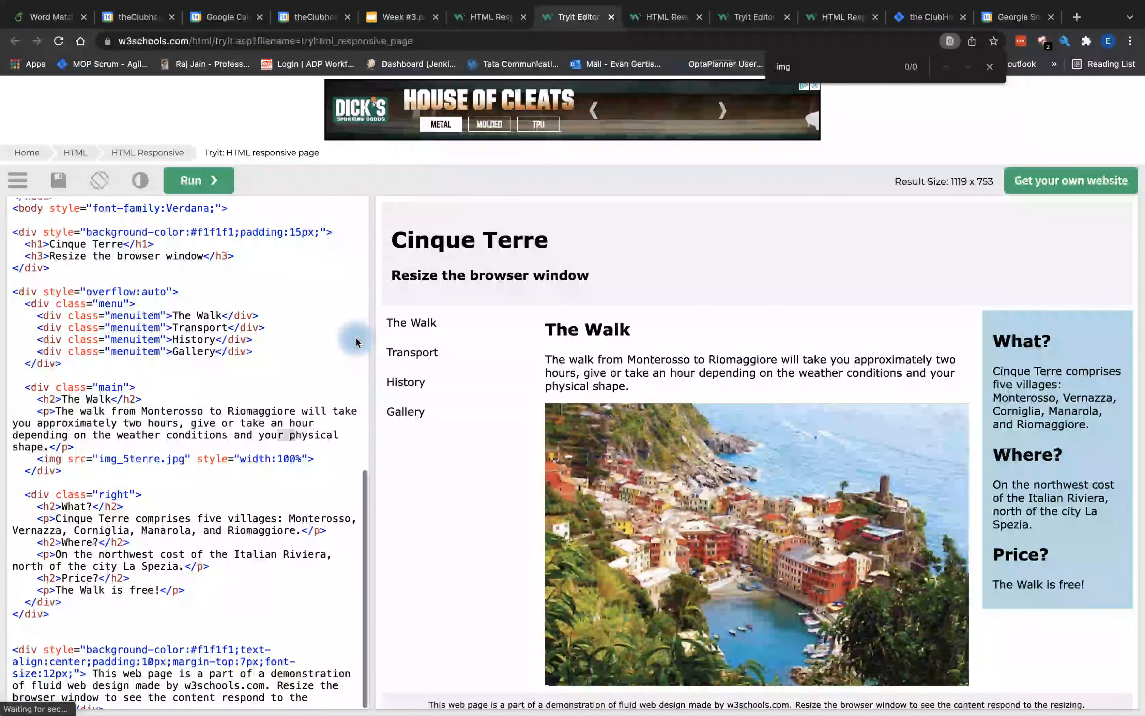
pyautogui.moveTo(356, 342); pyautogui.dragTo(534, 365)
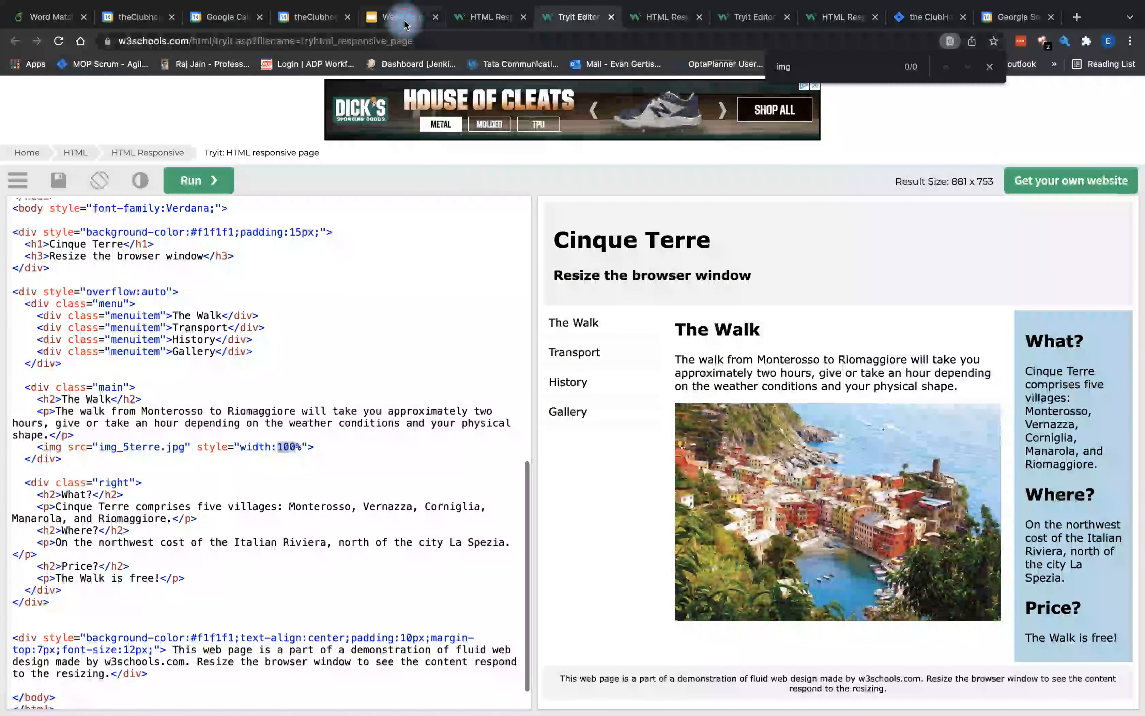
# - Present the Week 3 deck to the Review Sprint slide and follow its Sprint Review link to the Jira backlog
pyautogui.click(395, 17)
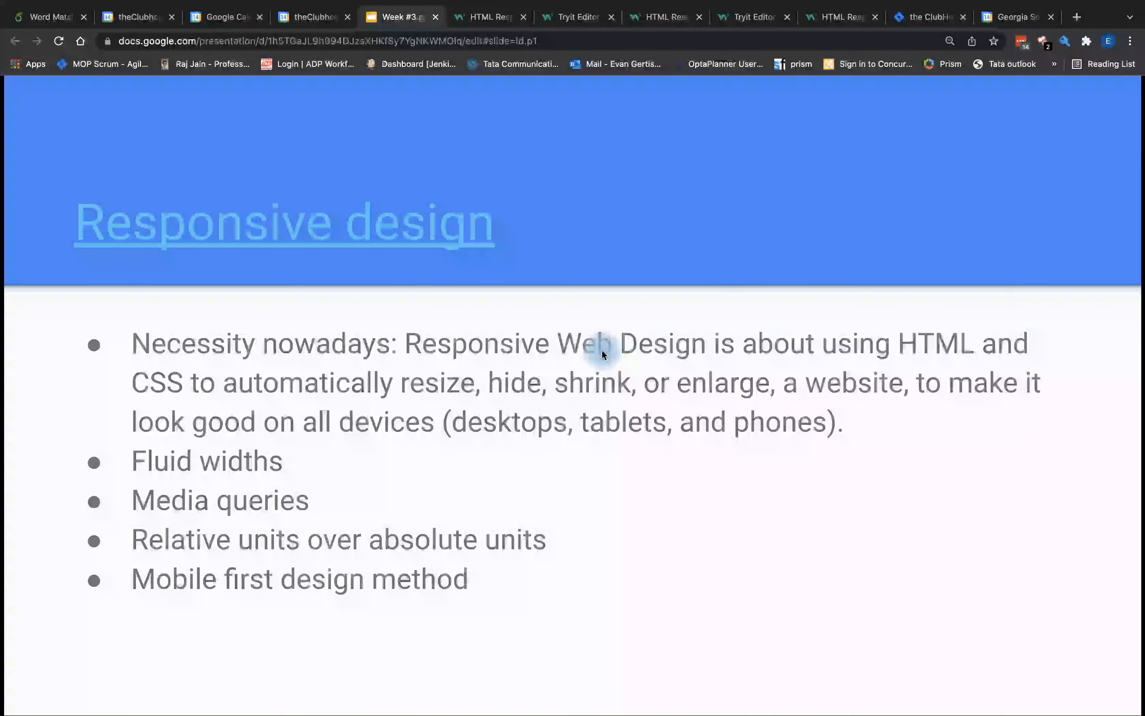
pyautogui.moveTo(666, 398)
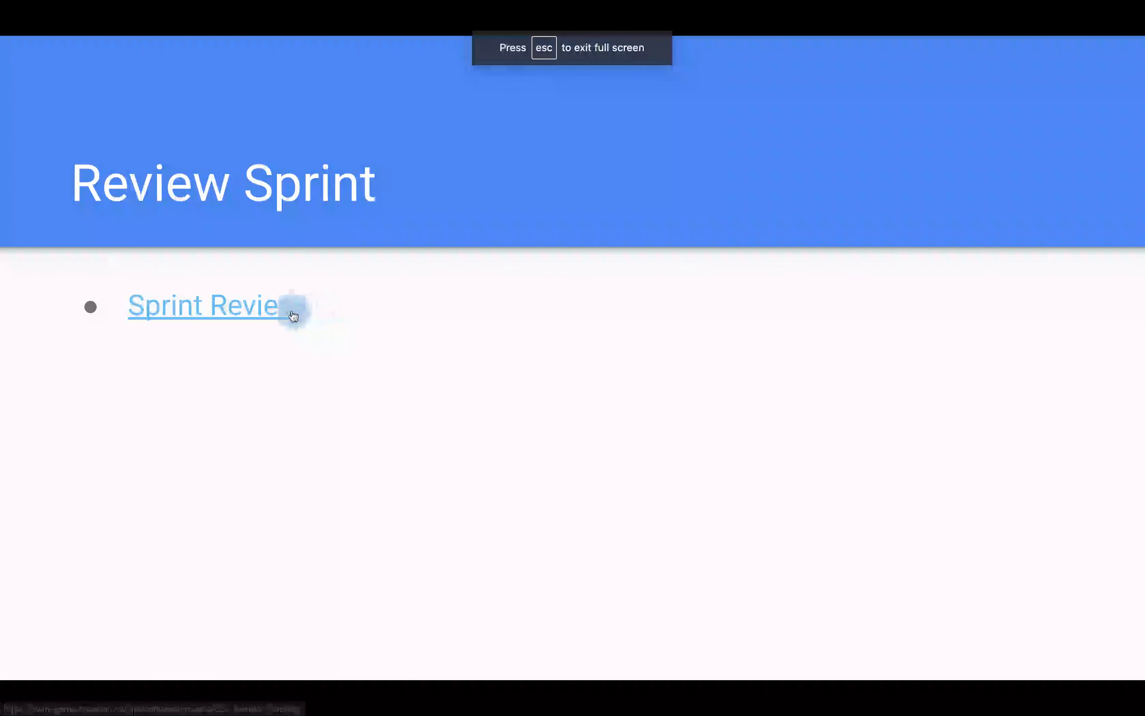
pyautogui.click(203, 305)
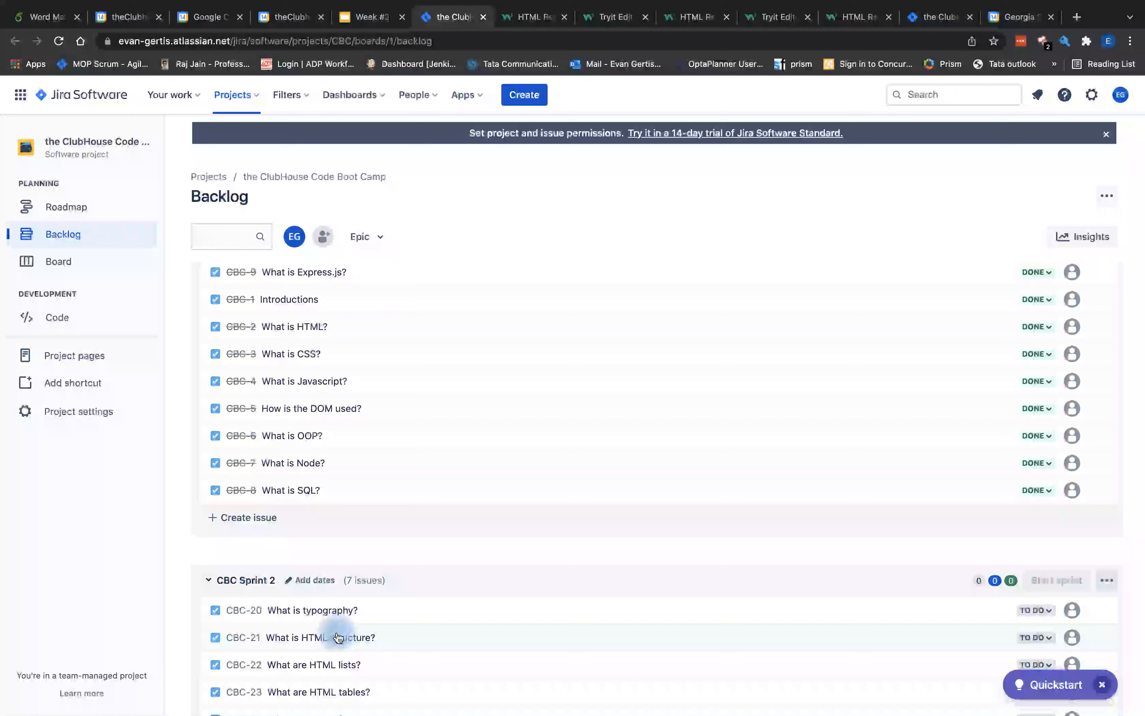
# - Set Sprint 2 issues CBC-20, CBC-21 and CBC-22 from To Do to Done on the backlog
pyautogui.scroll(-3)
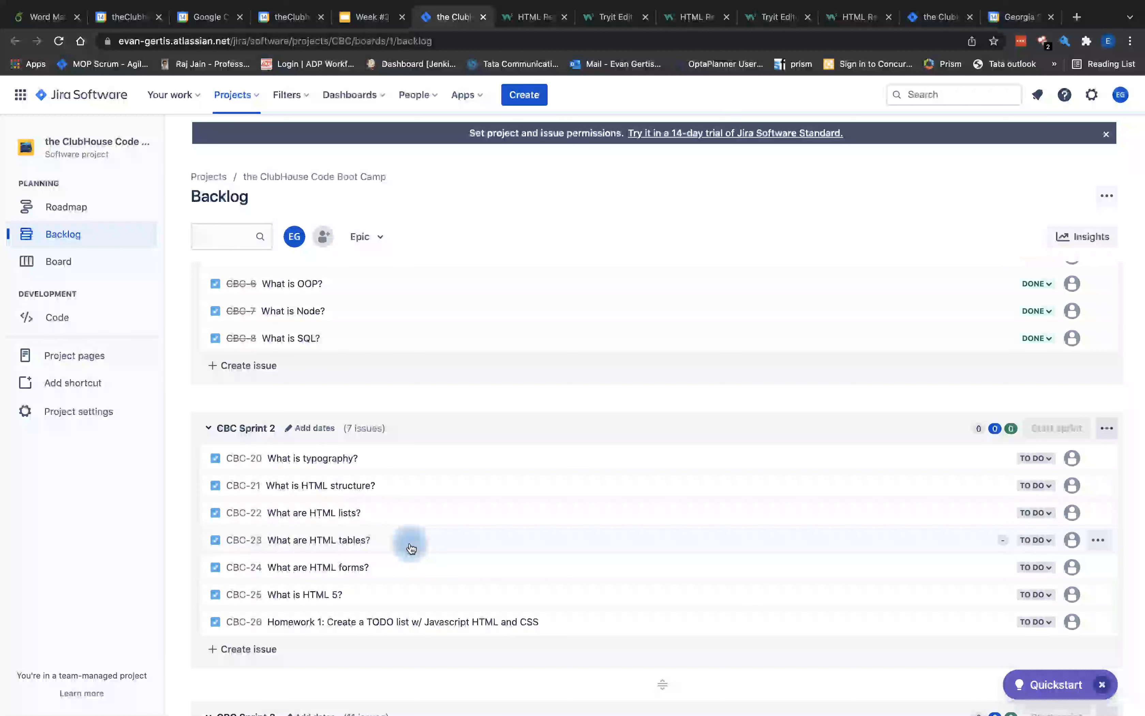
pyautogui.moveTo(414, 576)
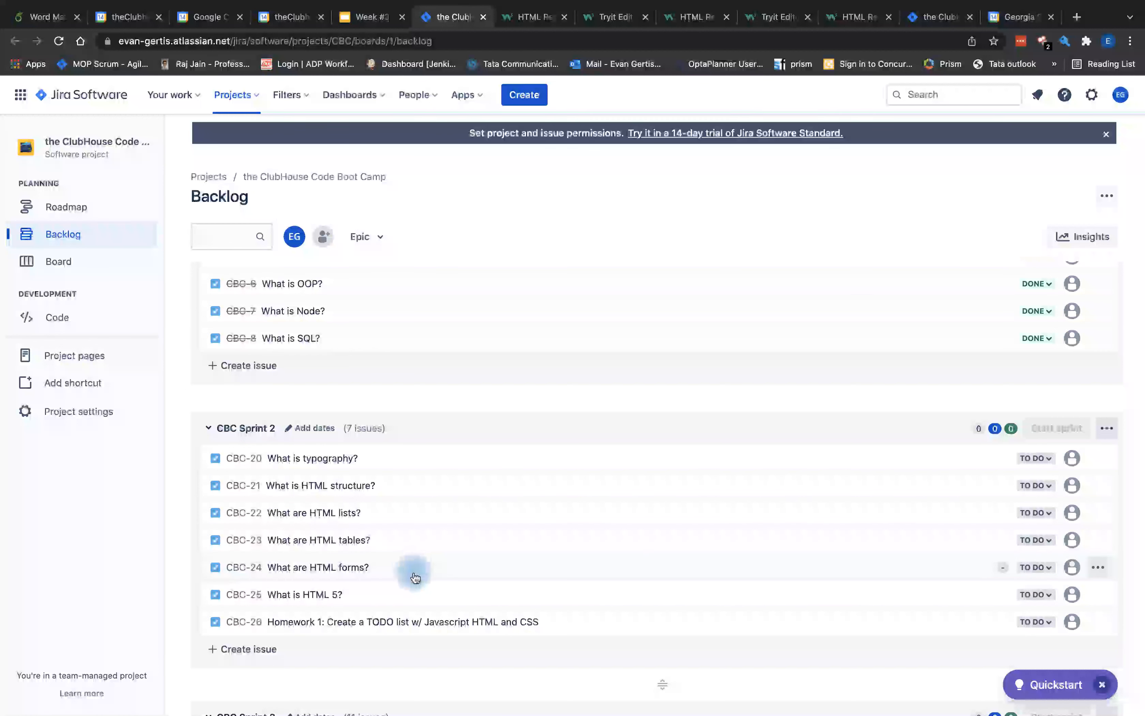
pyautogui.moveTo(704, 474)
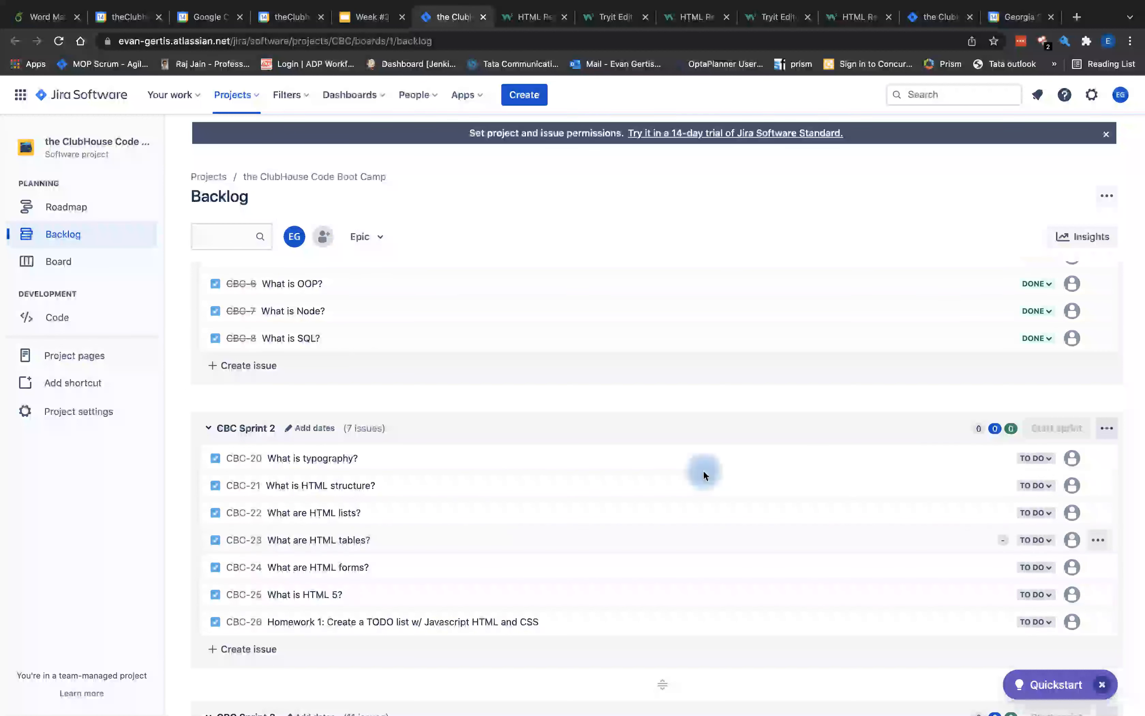
pyautogui.click(1107, 429)
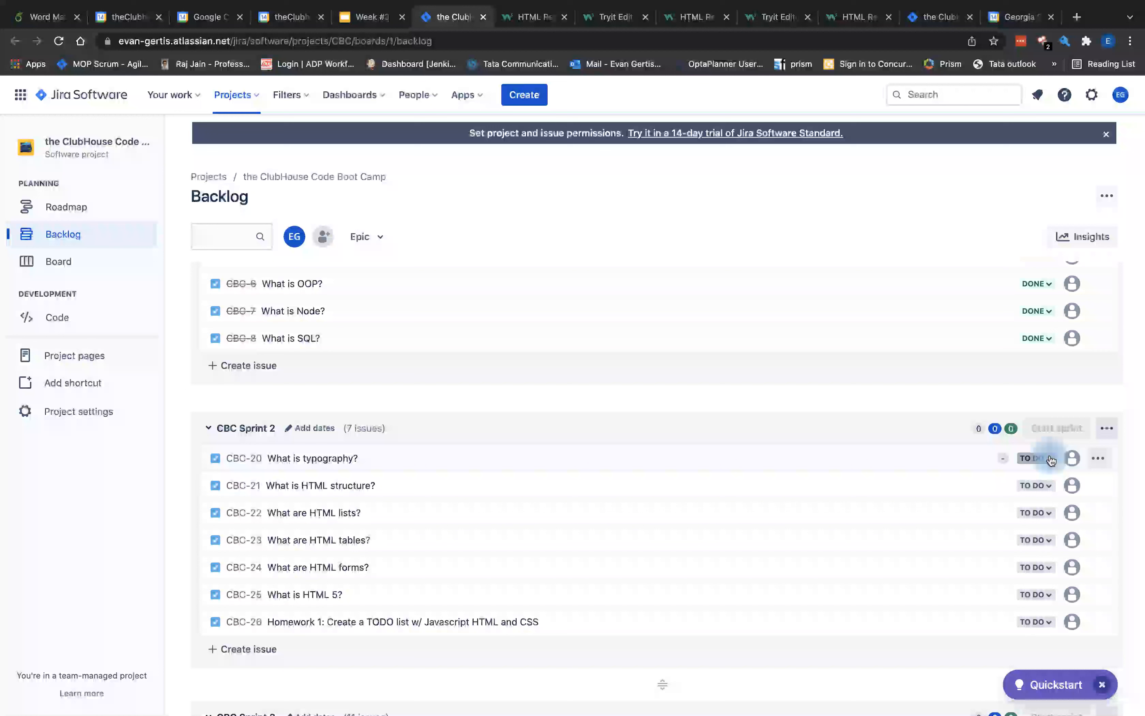
pyautogui.click(1033, 459)
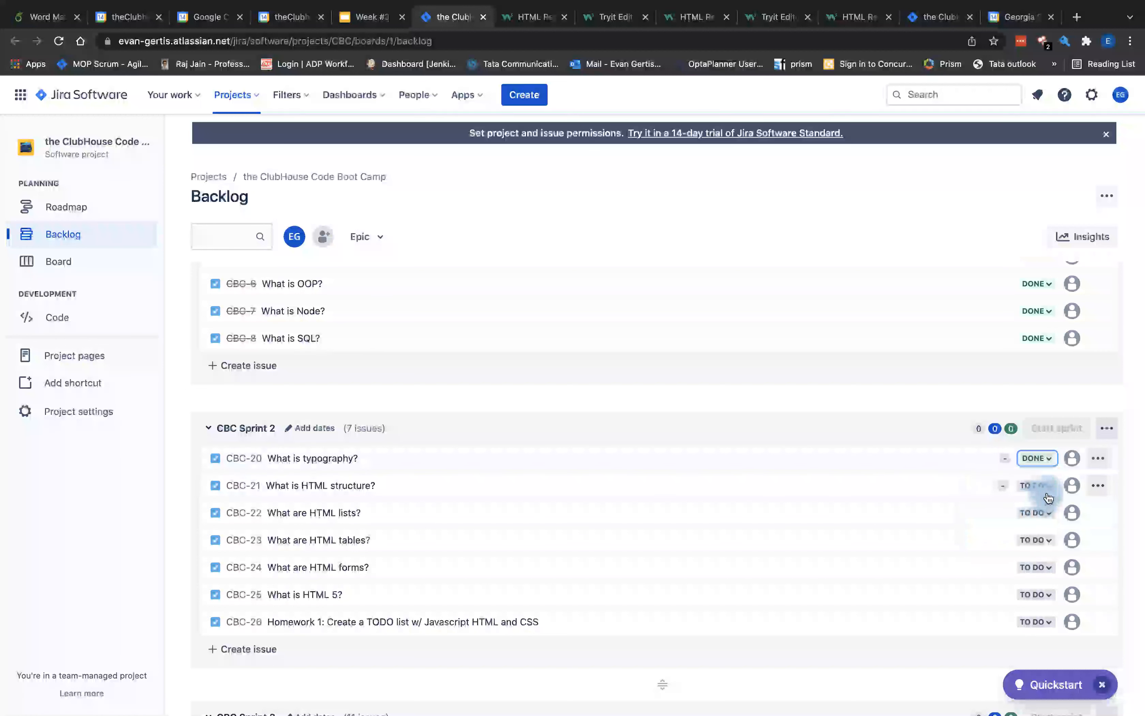
pyautogui.click(1033, 484)
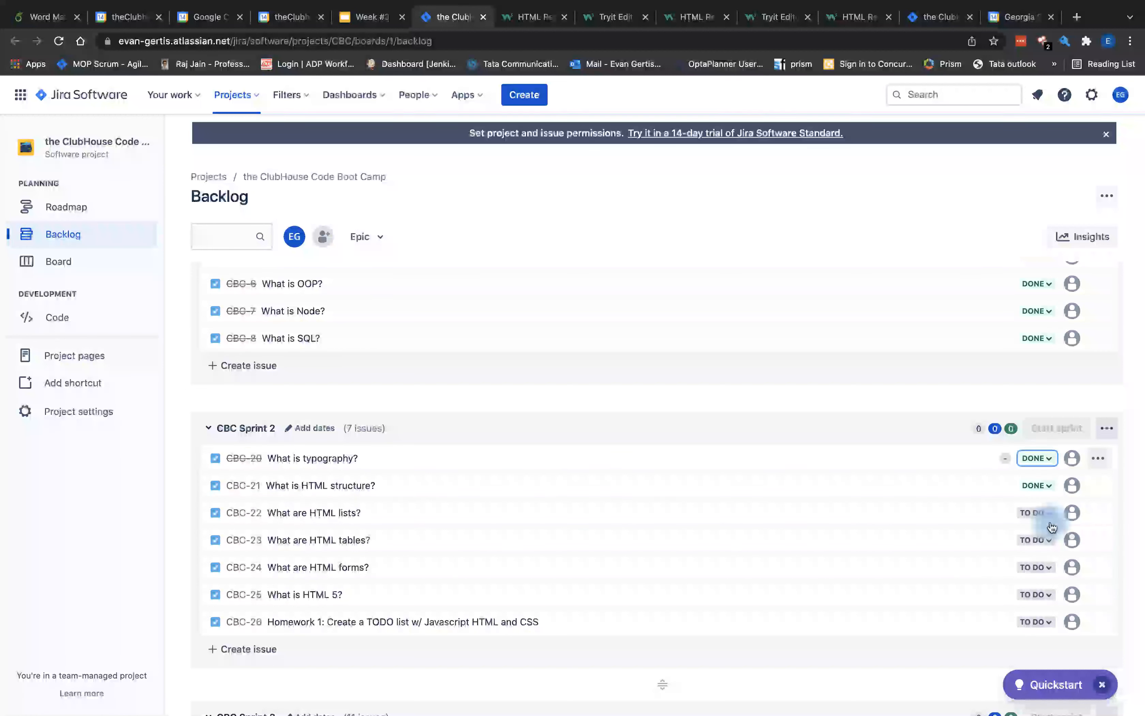
pyautogui.click(1036, 512)
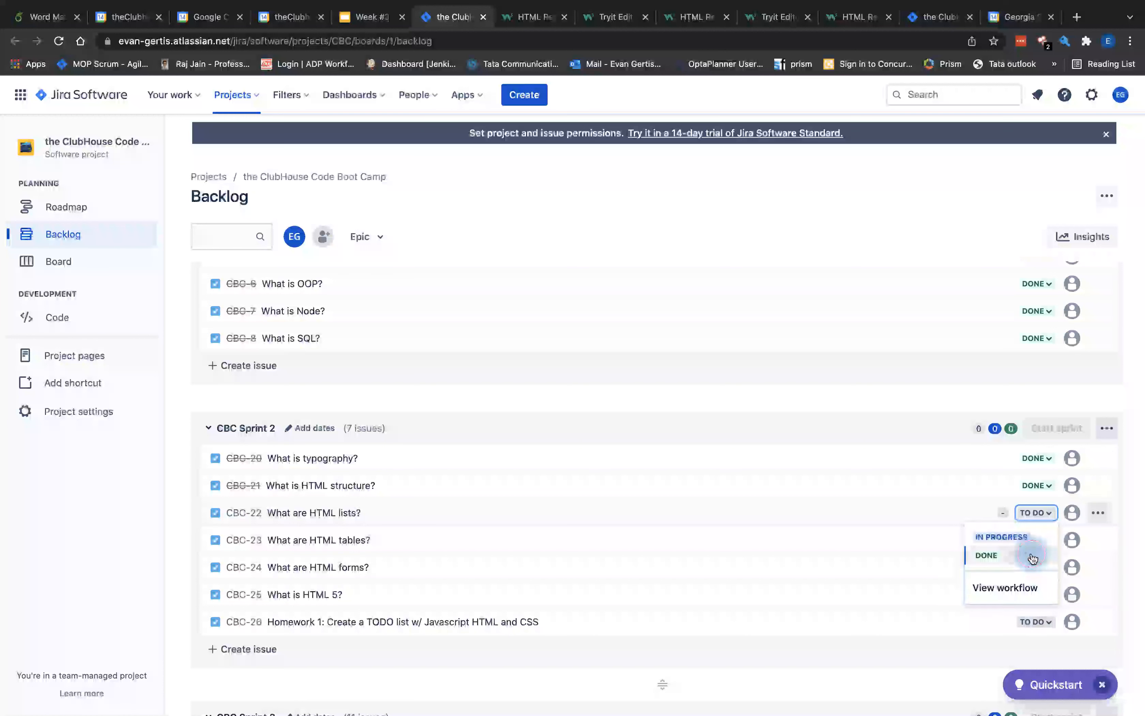
pyautogui.click(985, 555)
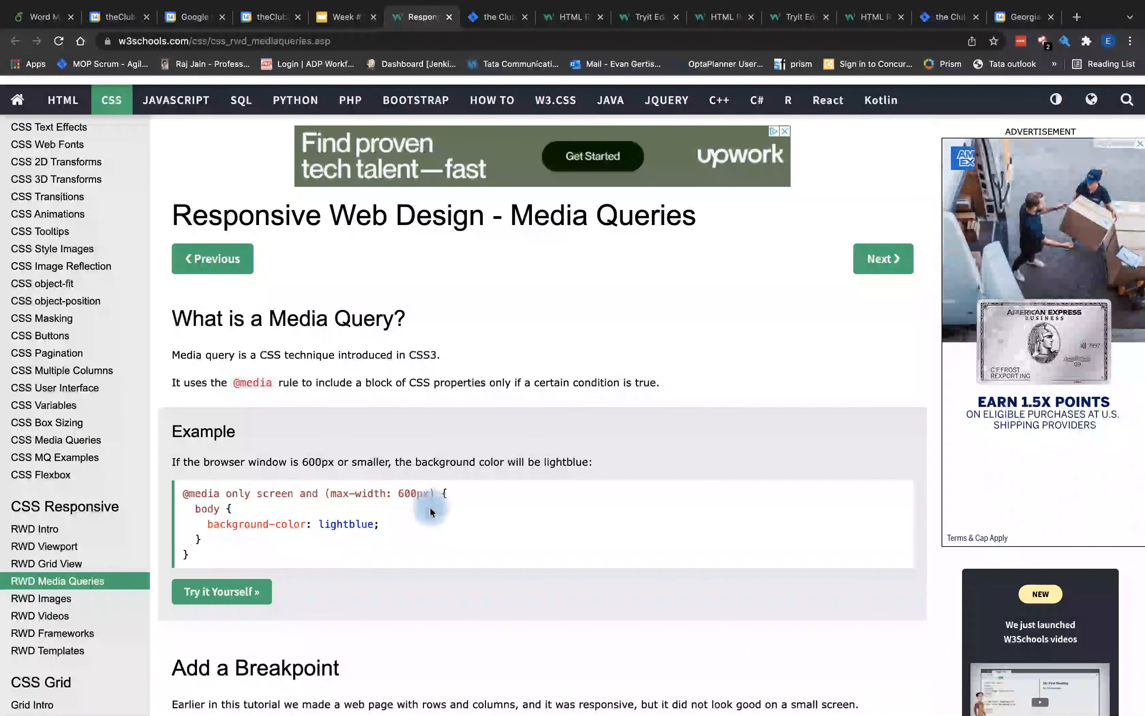
pyautogui.moveTo(245, 592)
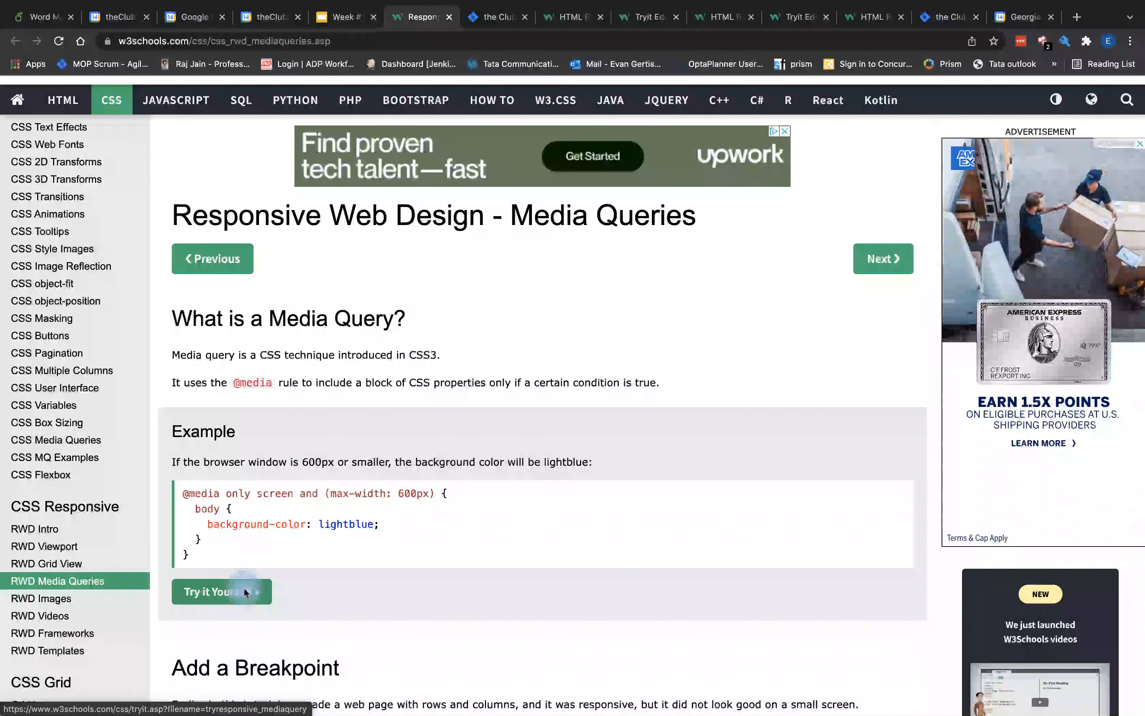
# - Launch the RWD Media Queries example in the TryIt editor, showing the light green result
pyautogui.click(214, 591)
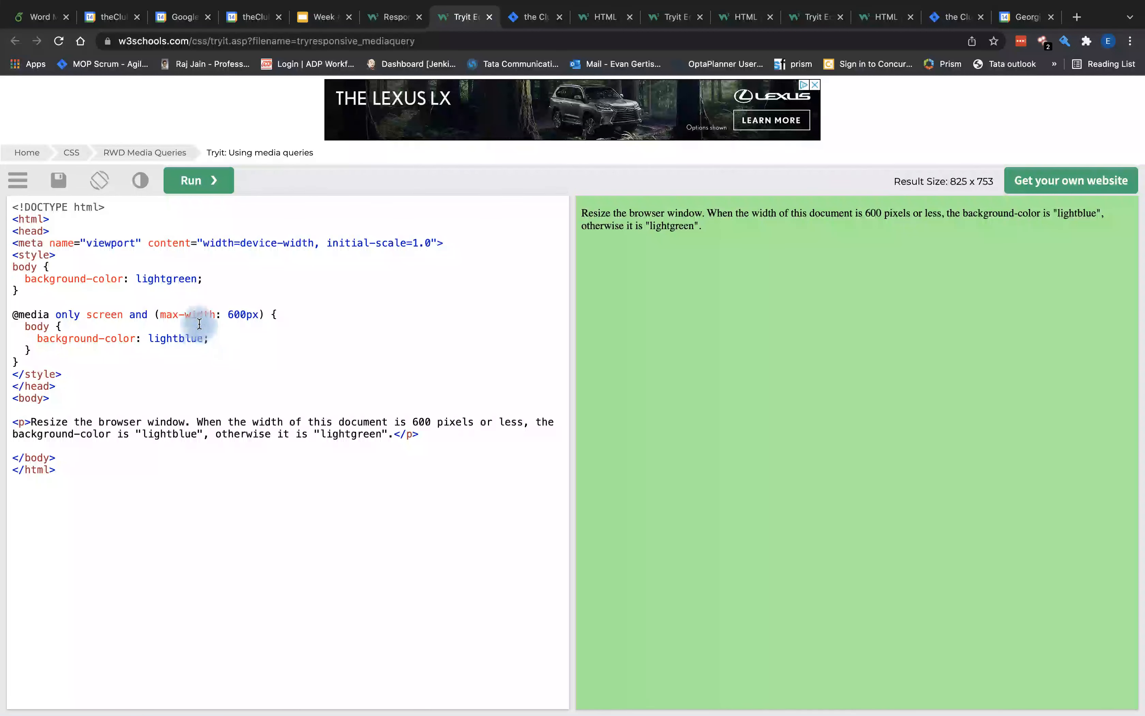
pyautogui.moveTo(272, 410)
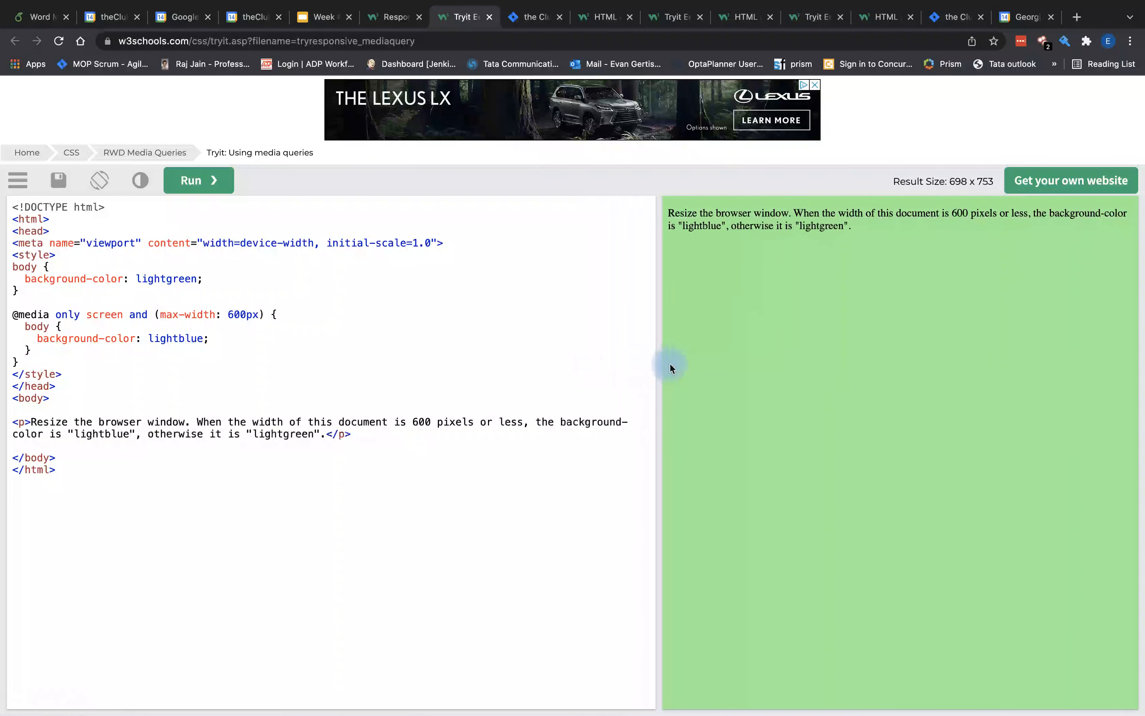
# - Widen the result pane while staying above 600px so it stays light green, then return to the slides
pyautogui.moveTo(671, 367); pyautogui.dragTo(743, 372)
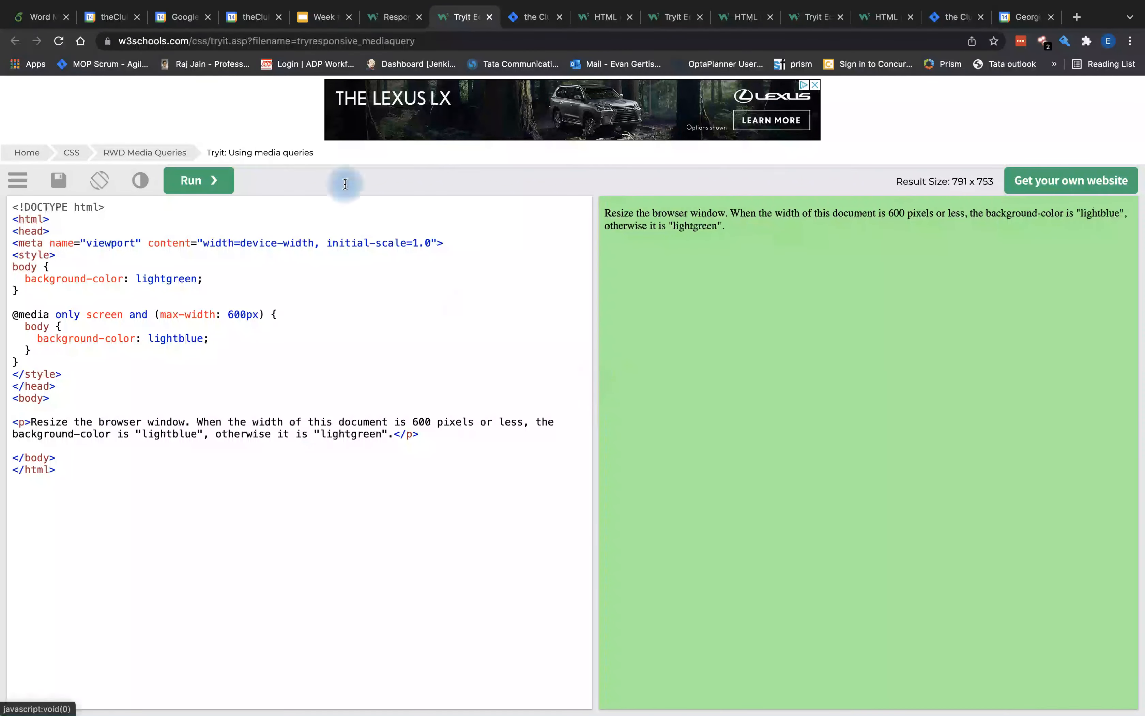
pyautogui.click(321, 16)
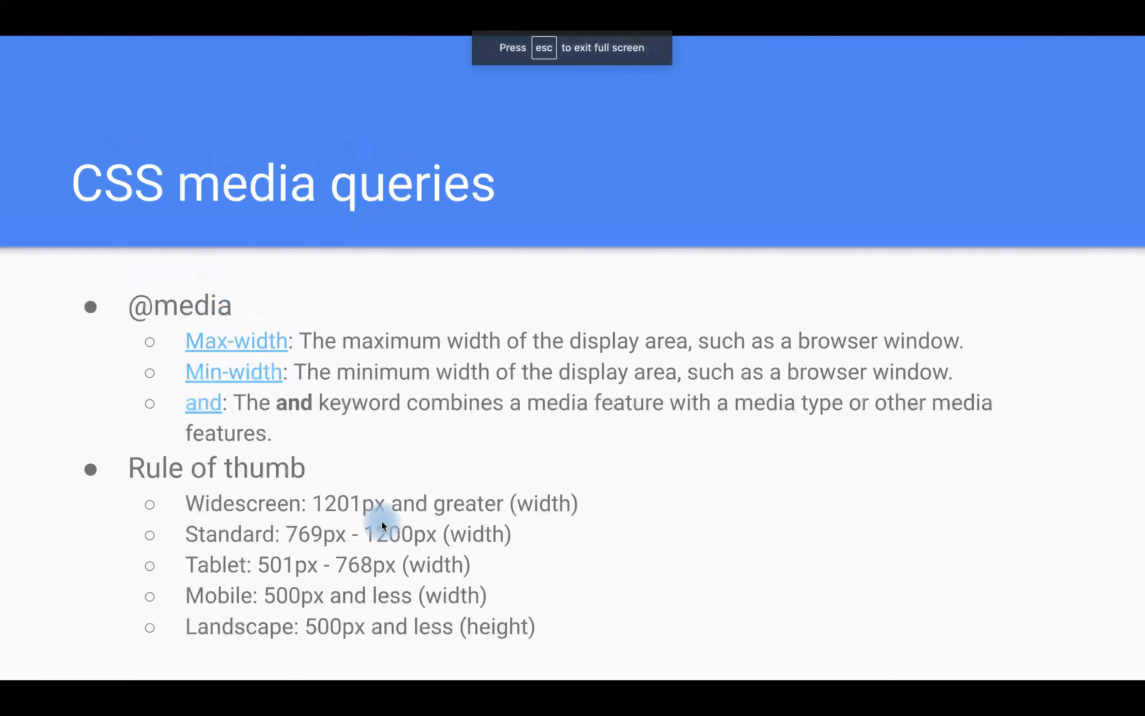
pyautogui.moveTo(186, 250)
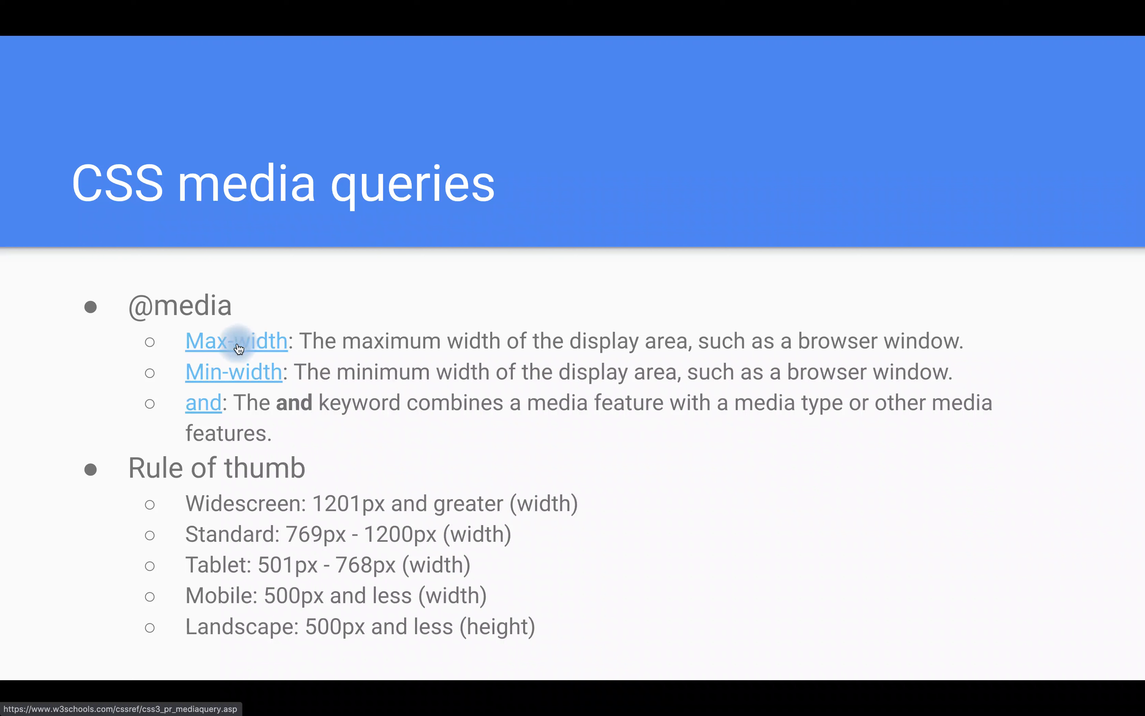
pyautogui.moveTo(519, 362)
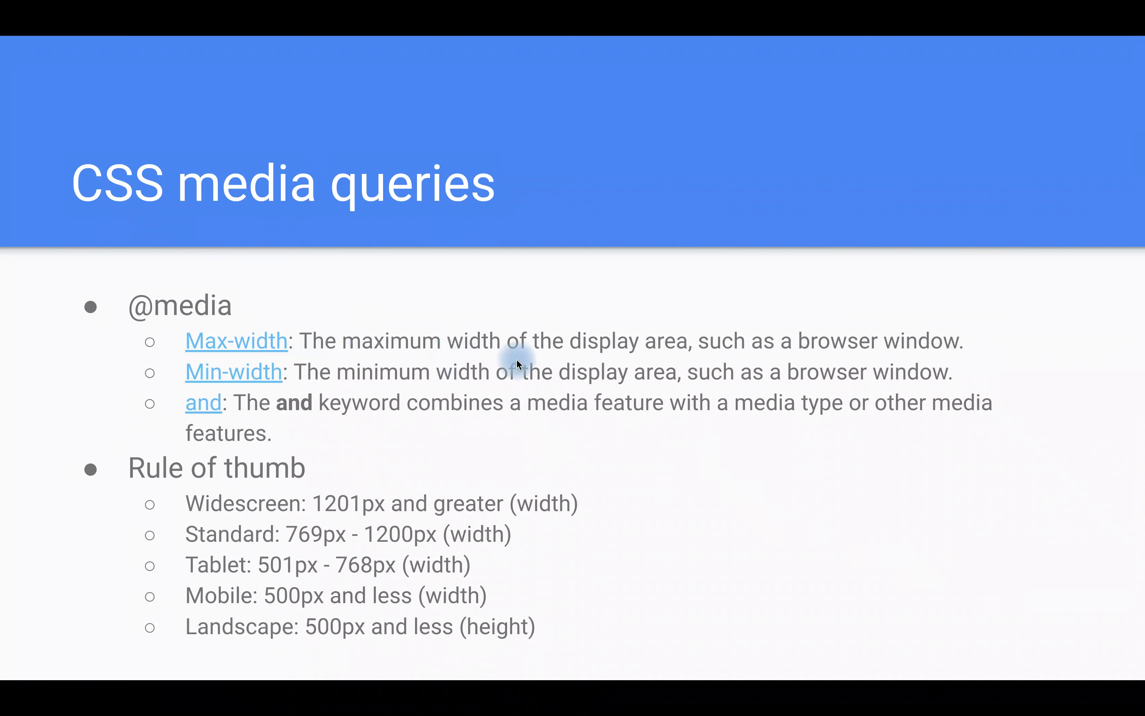
pyautogui.moveTo(721, 361)
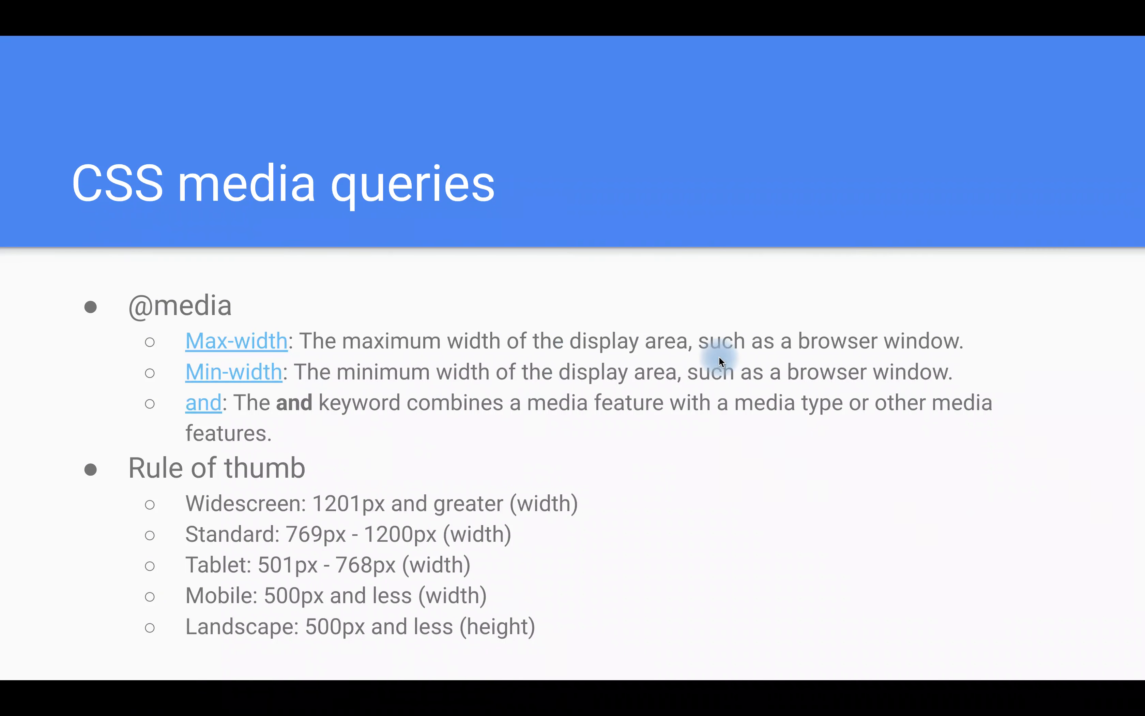
pyautogui.moveTo(325, 375)
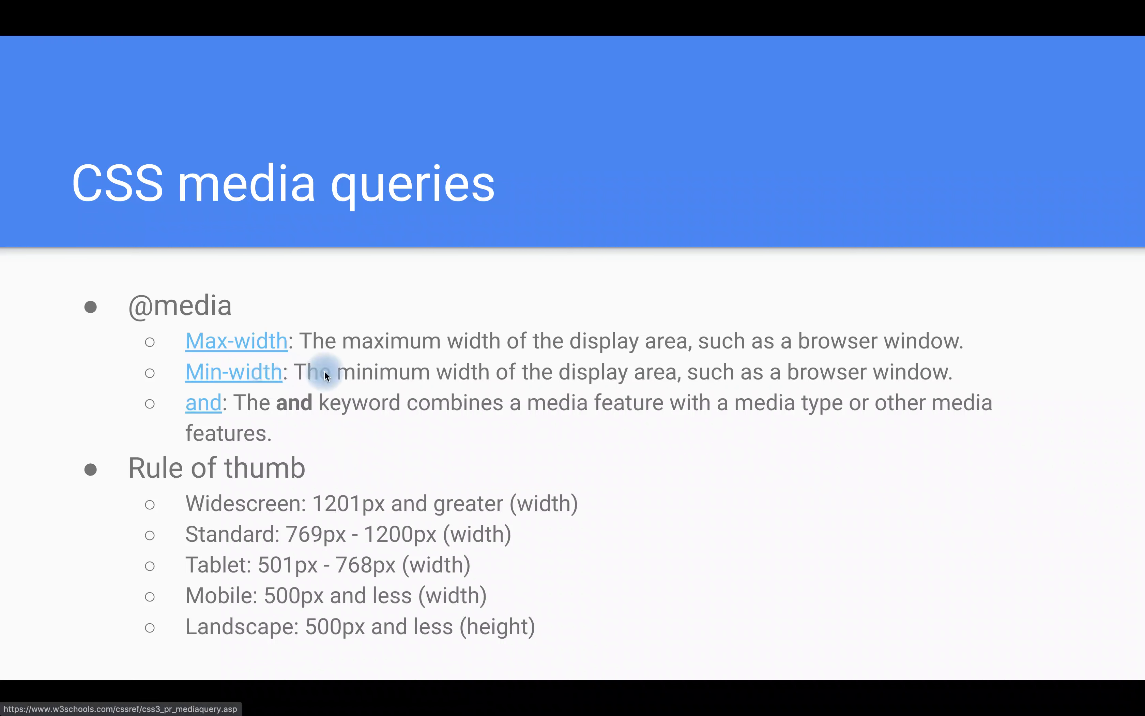
pyautogui.moveTo(683, 378)
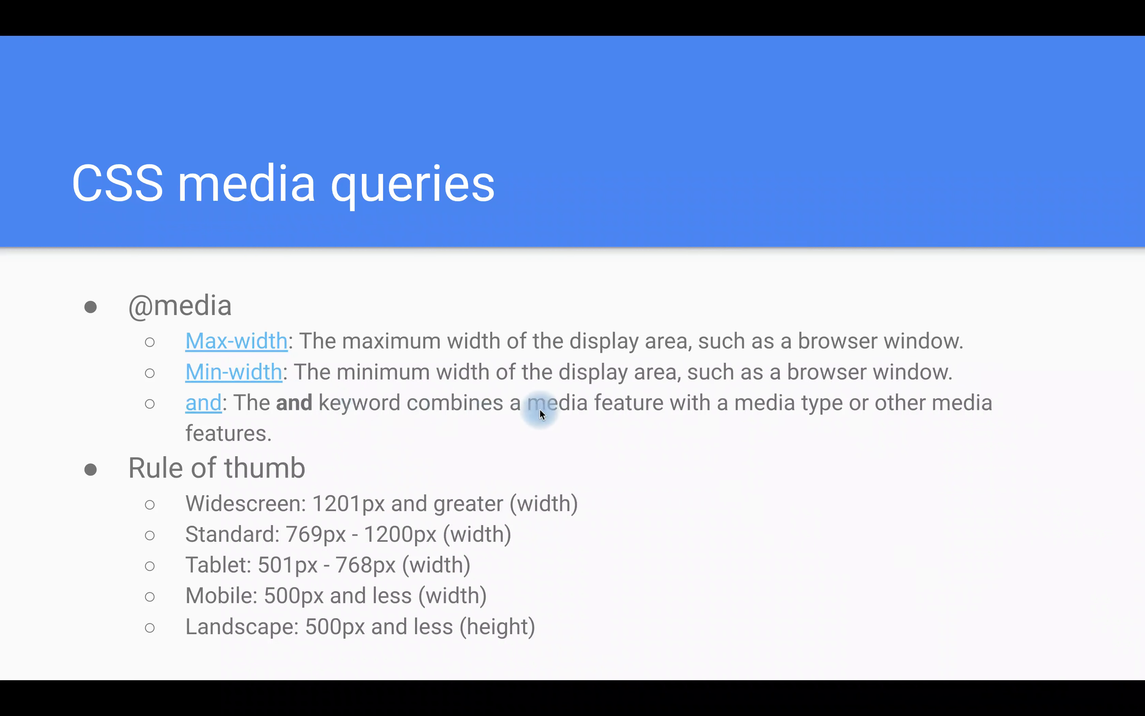
pyautogui.moveTo(806, 429)
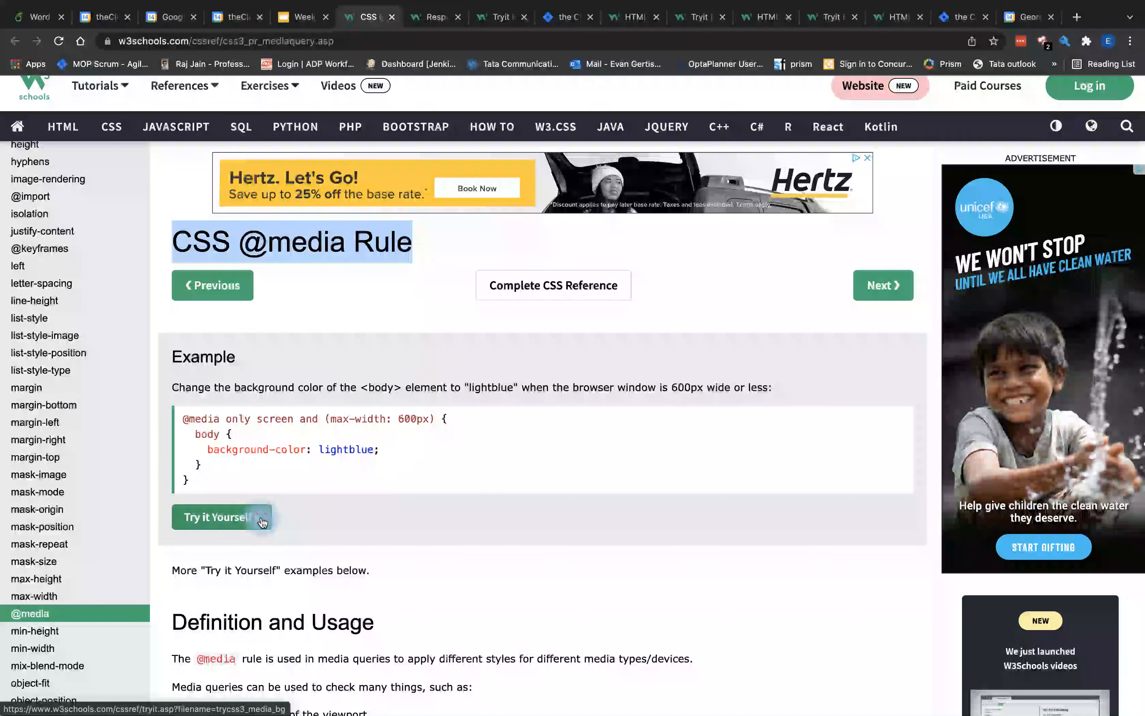
pyautogui.click(217, 517)
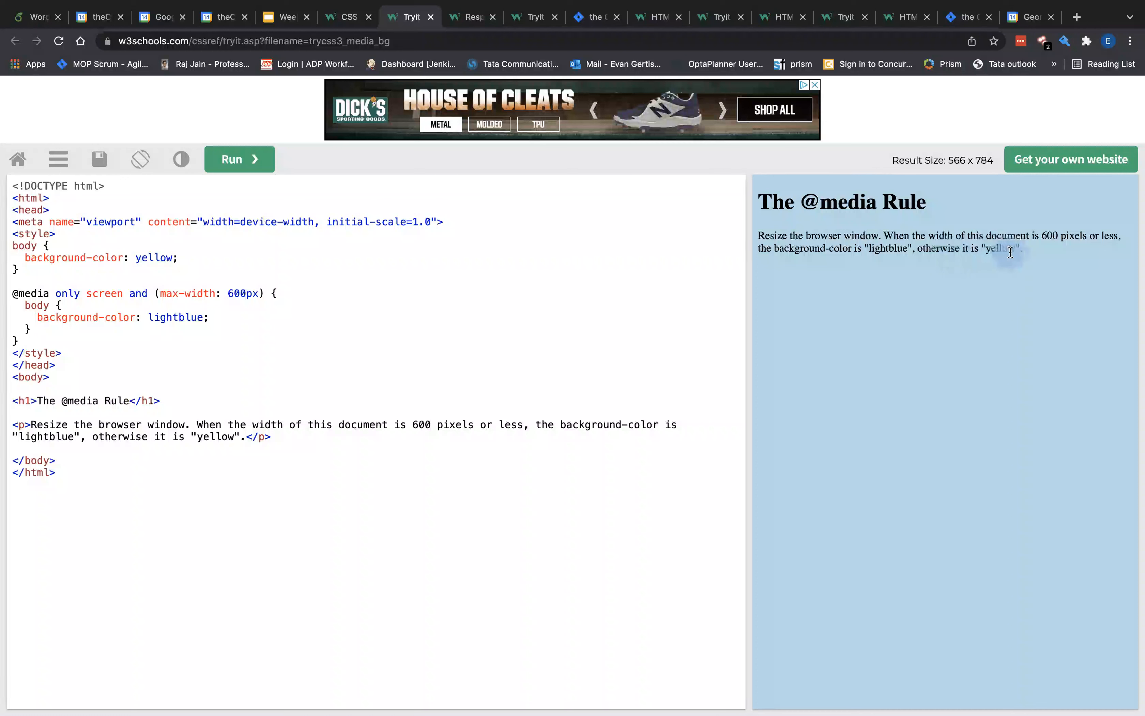
pyautogui.moveTo(765, 314)
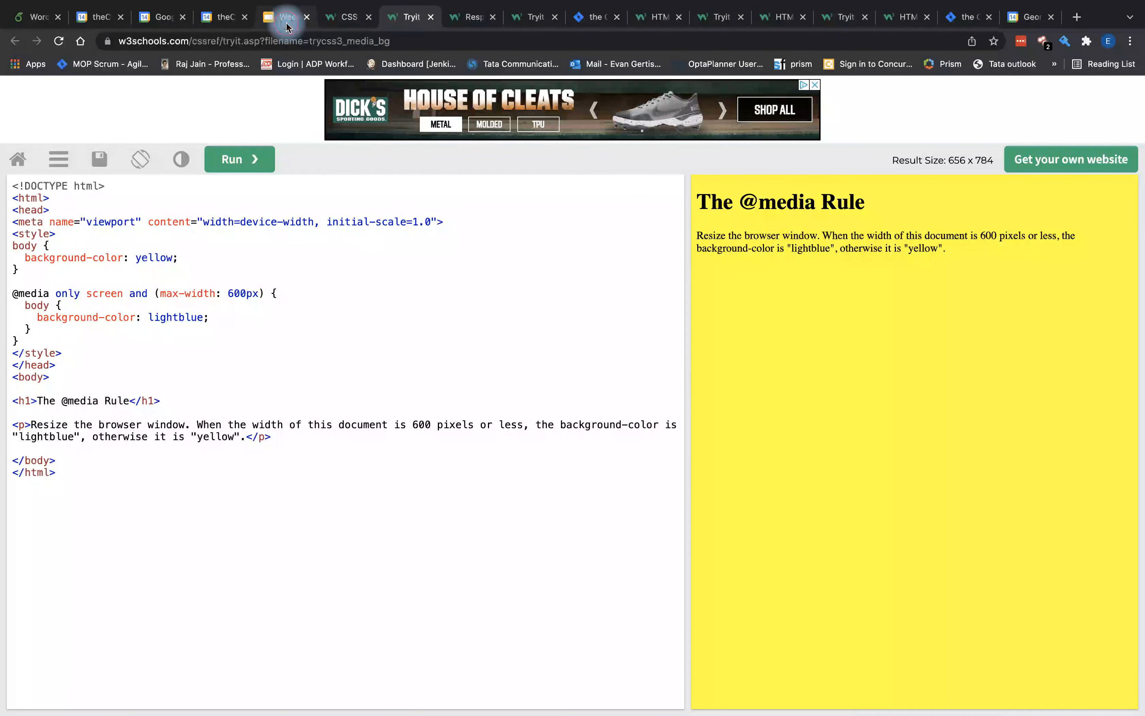
pyautogui.click(285, 17)
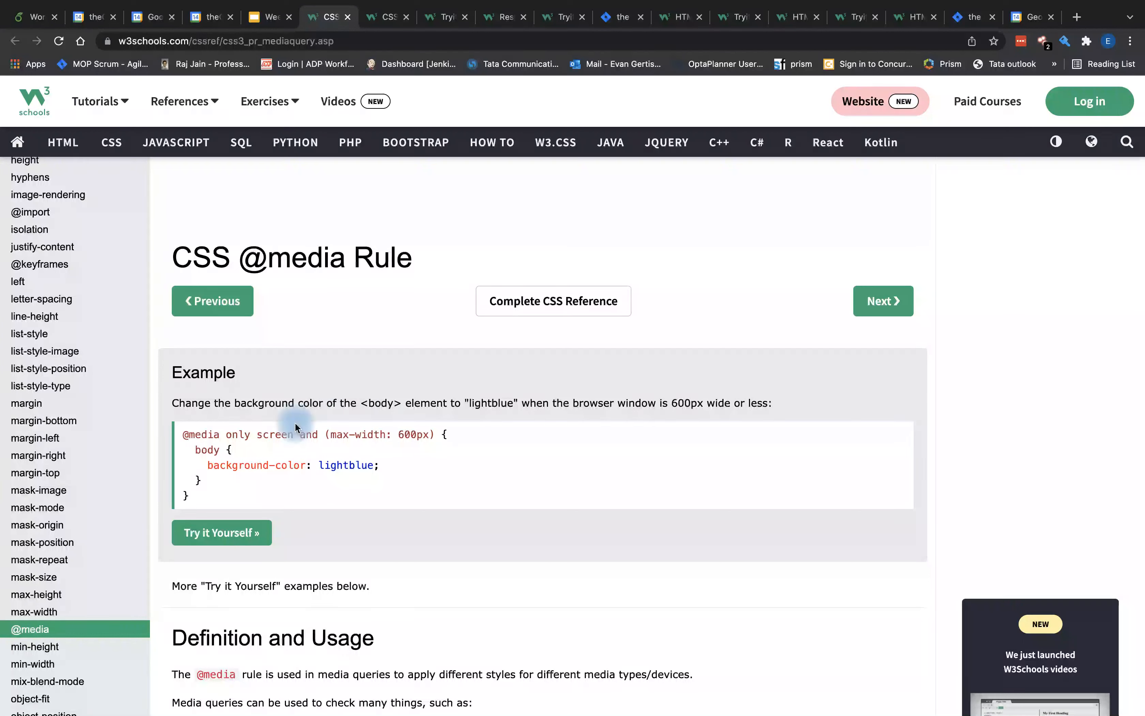
pyautogui.click(222, 532)
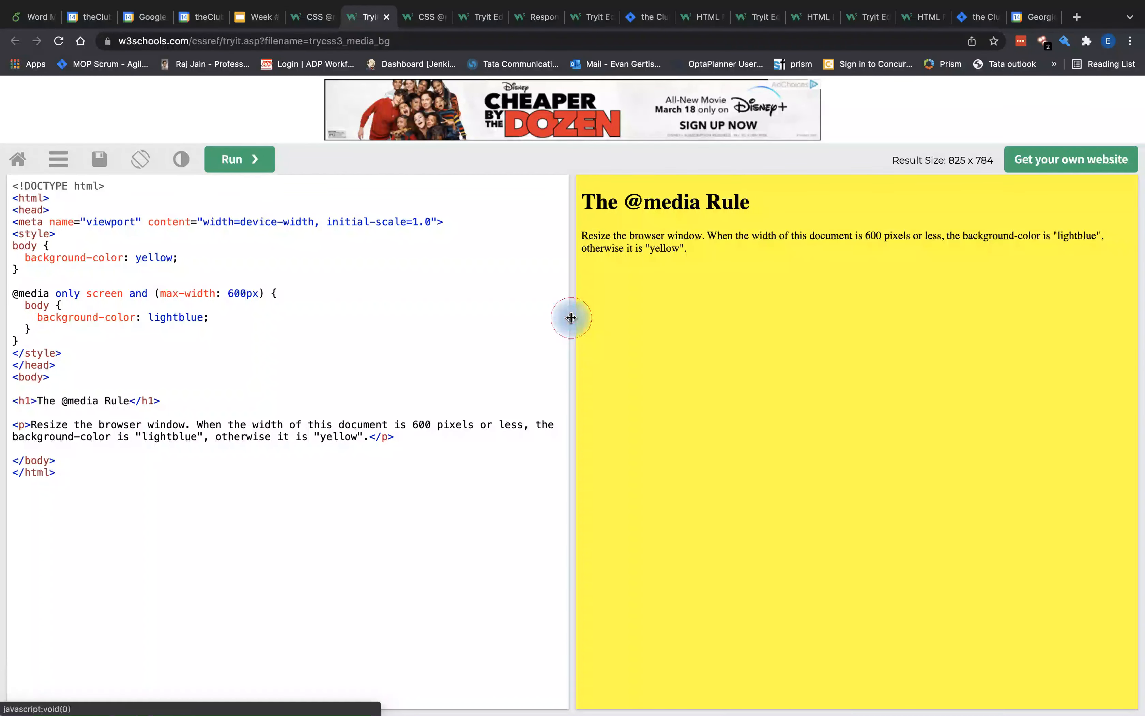
pyautogui.moveTo(571, 317); pyautogui.dragTo(634, 317)
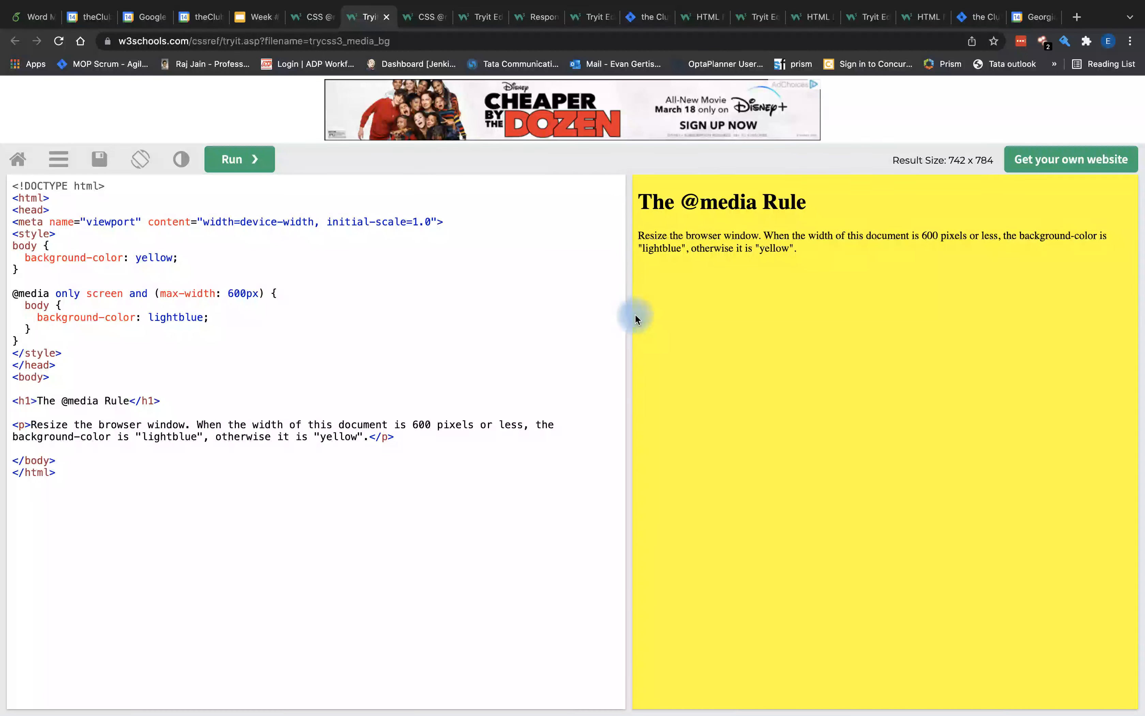
pyautogui.moveTo(634, 317); pyautogui.dragTo(695, 325)
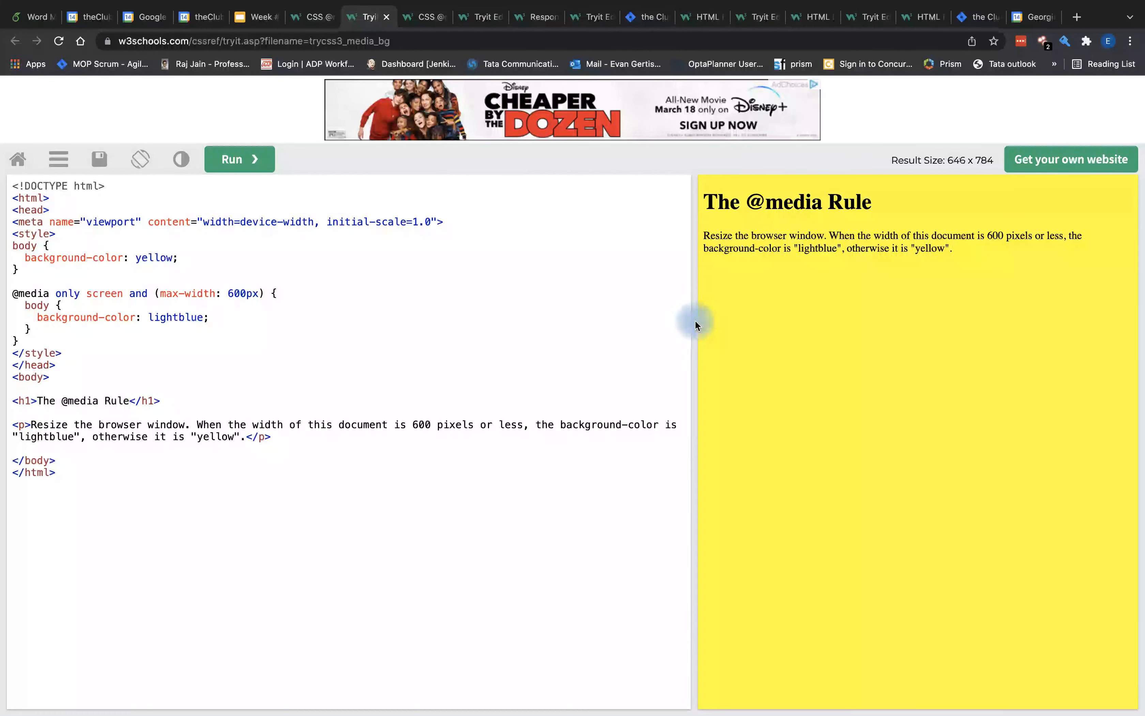
pyautogui.moveTo(696, 325); pyautogui.dragTo(757, 329)
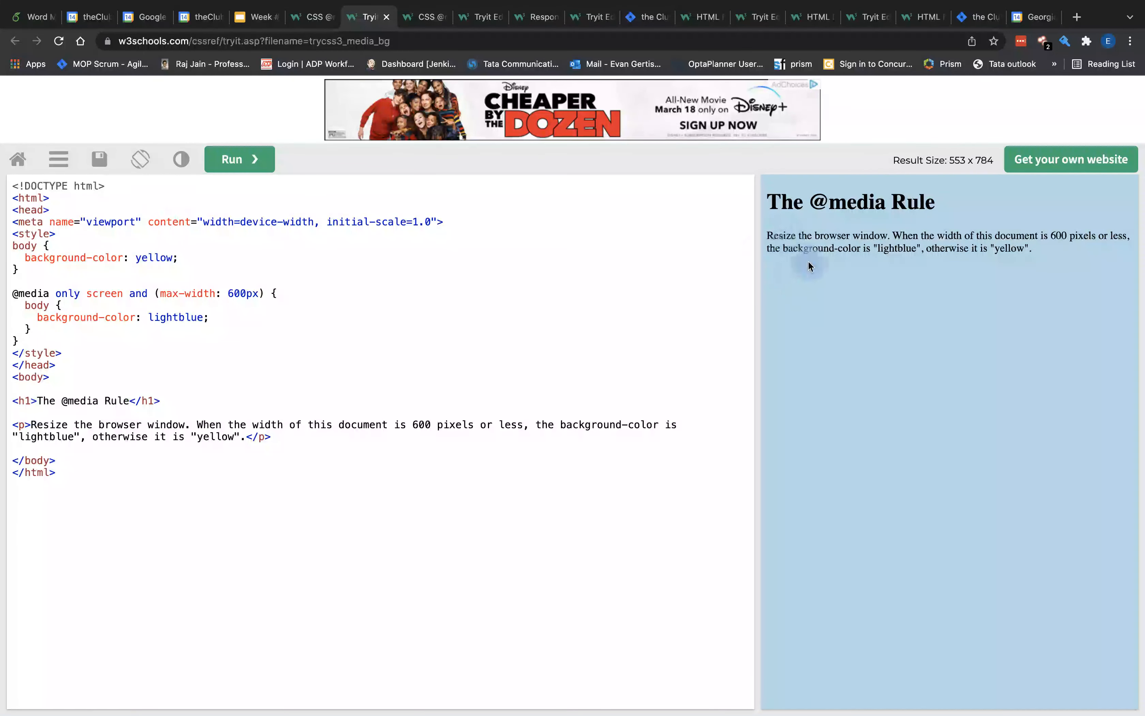
pyautogui.moveTo(921, 239)
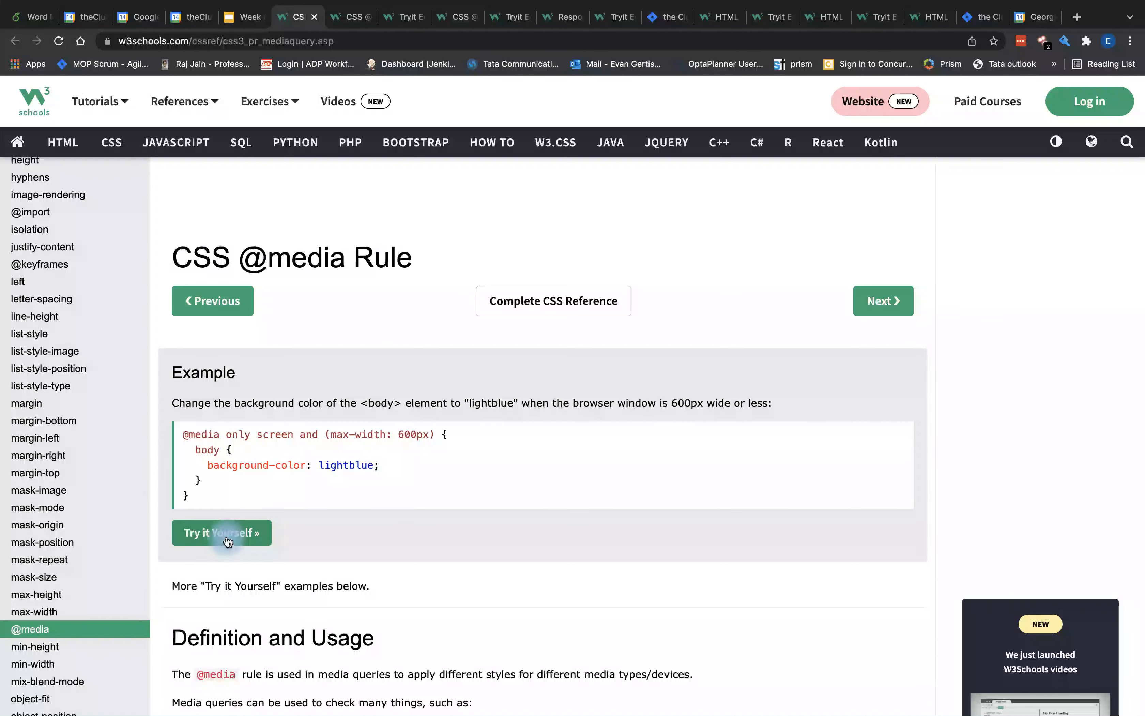
pyautogui.click(222, 533)
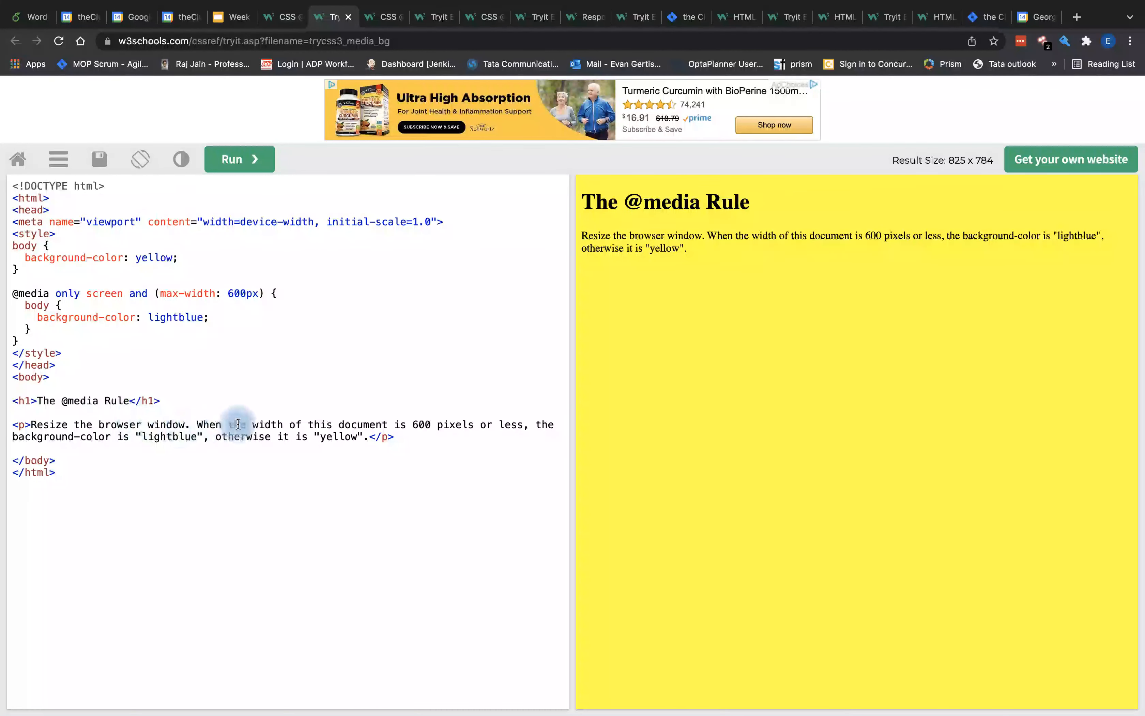
pyautogui.moveTo(528, 431)
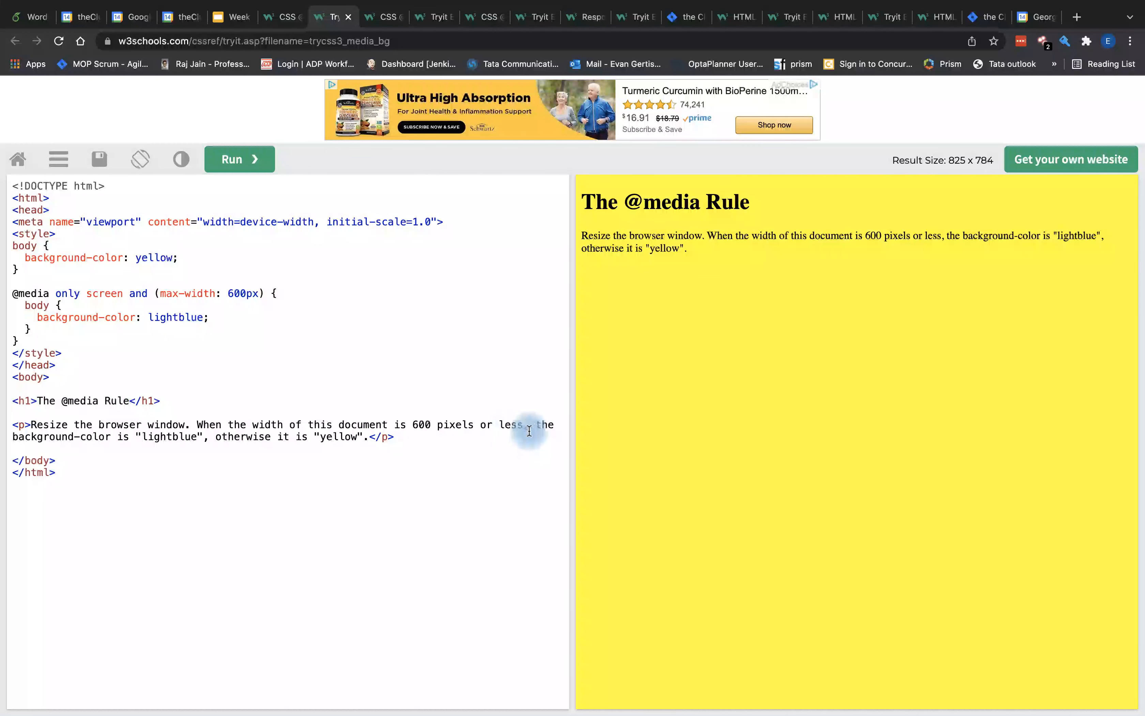